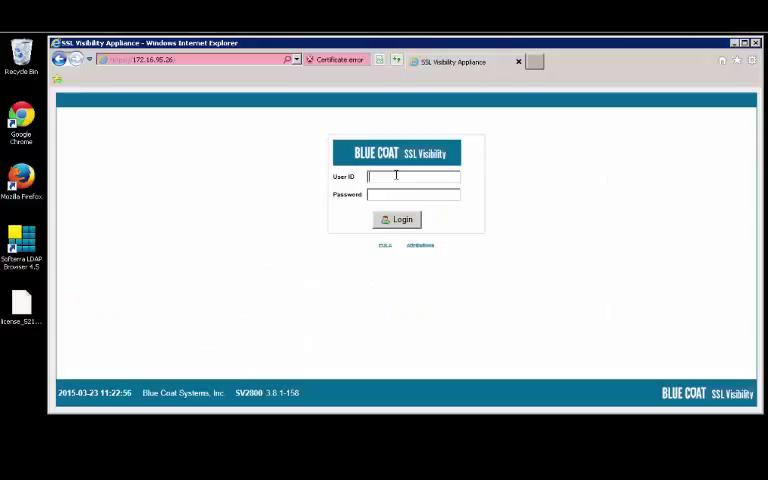
Sign in as sysadmin and go to PKI > Local Resigning Certificate Authorities.
{"action": "type", "text": "sysadmin"}
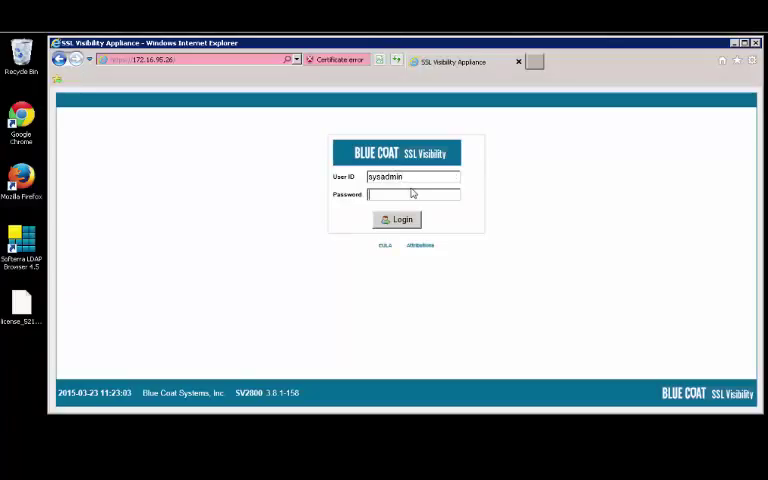
{"action": "type", "text": "password"}
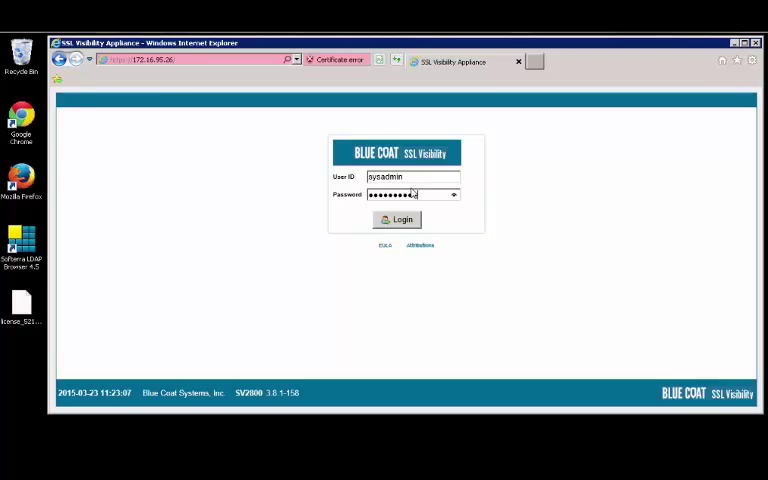
{"action": "left_click", "coordinate": [396, 220]}
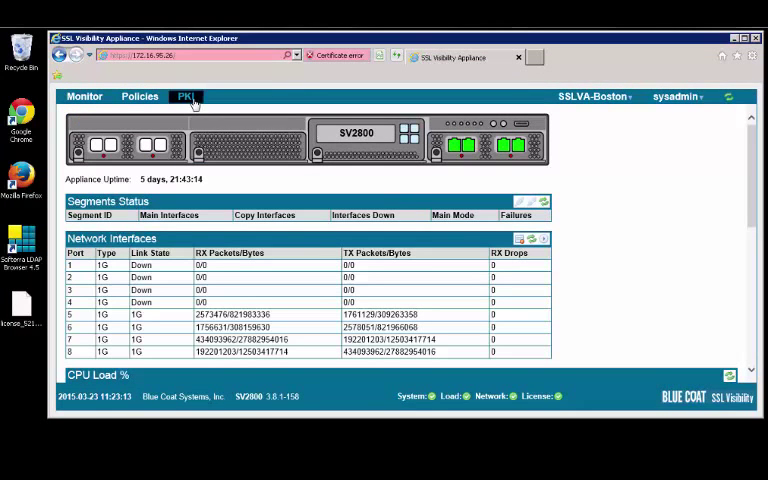
{"action": "left_click", "coordinate": [184, 96]}
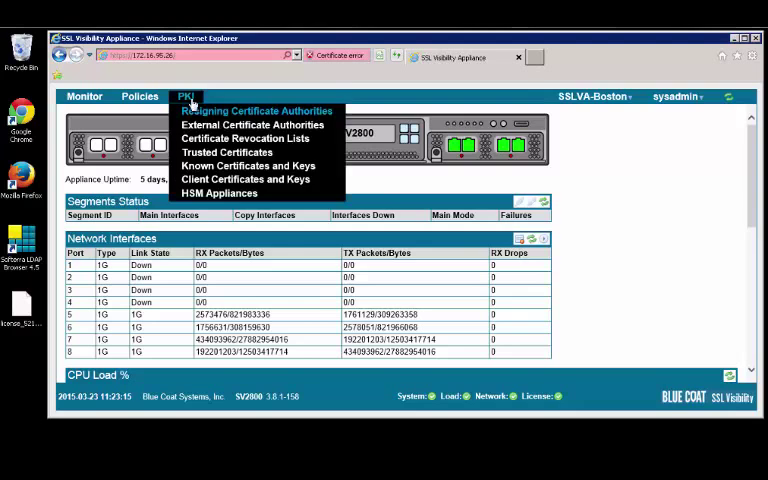
{"action": "left_click", "coordinate": [256, 112]}
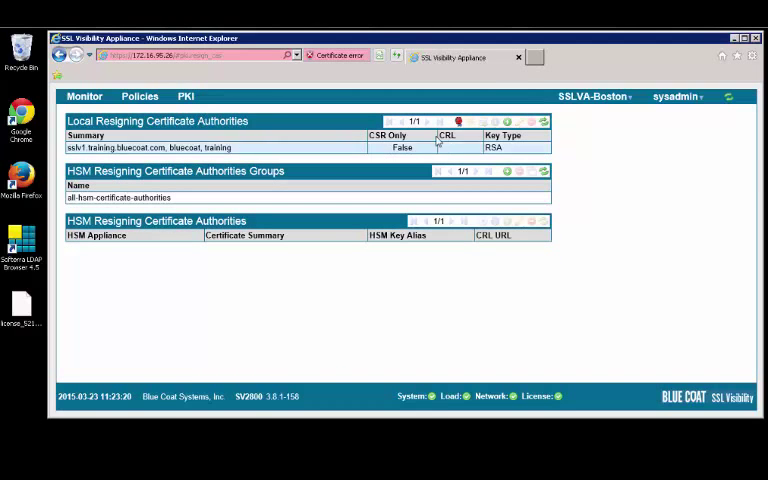
Start a new resigning CA: test1.enterprise.com, R&D, Enterprise, Santa Clara, CA, RSA 1024-bit key.
{"action": "left_click", "coordinate": [460, 120]}
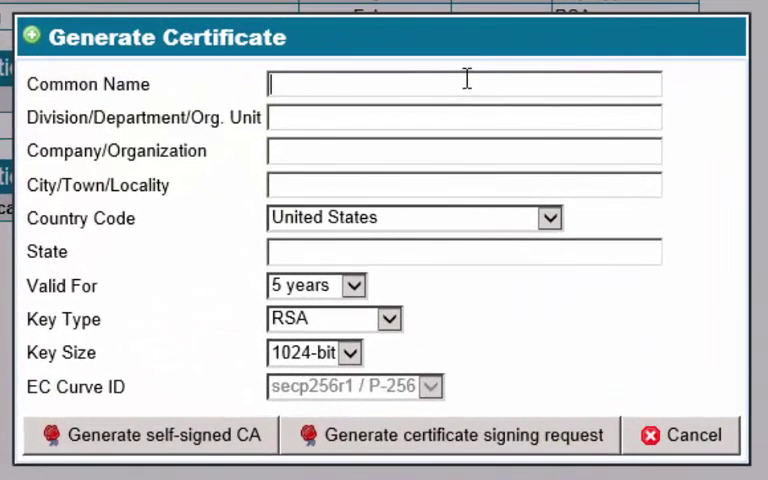
{"action": "type", "text": "test1.enterprise.com"}
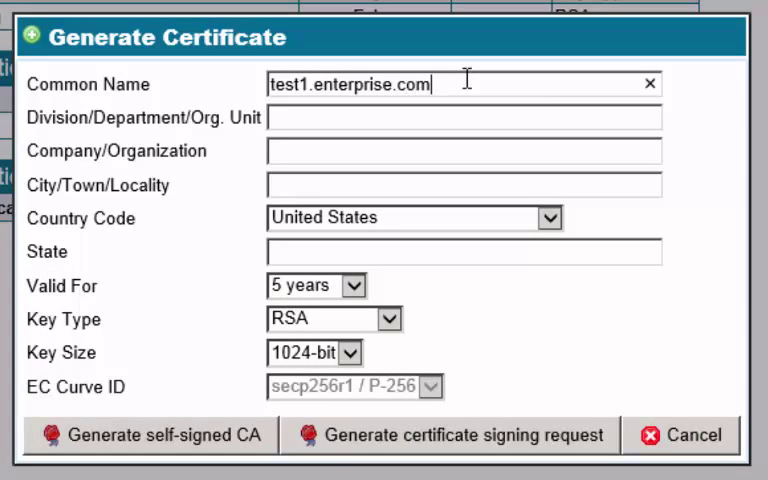
{"action": "type", "text": "R&"}
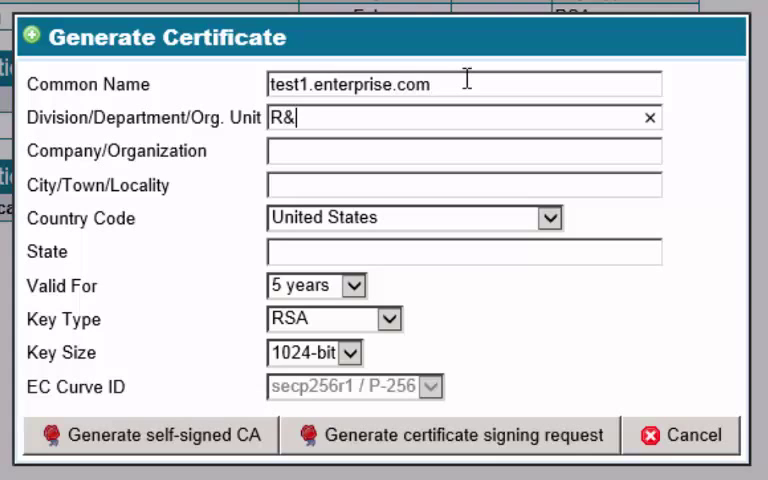
{"action": "type", "text": "Ent"}
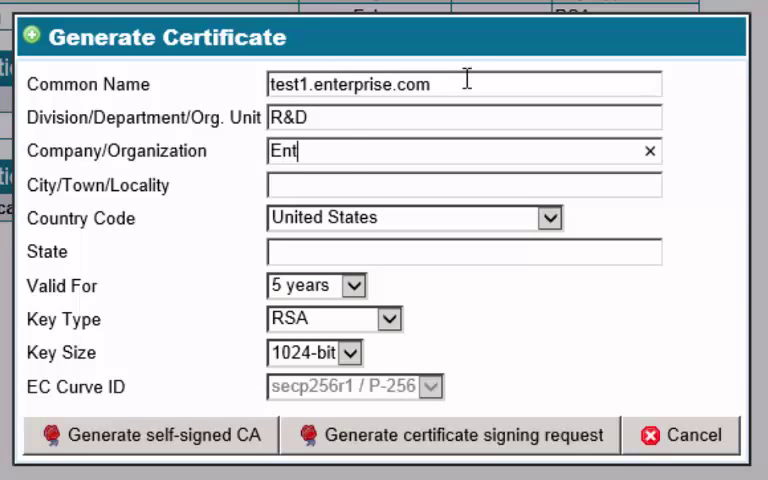
{"action": "type", "text": "Santa Clara"}
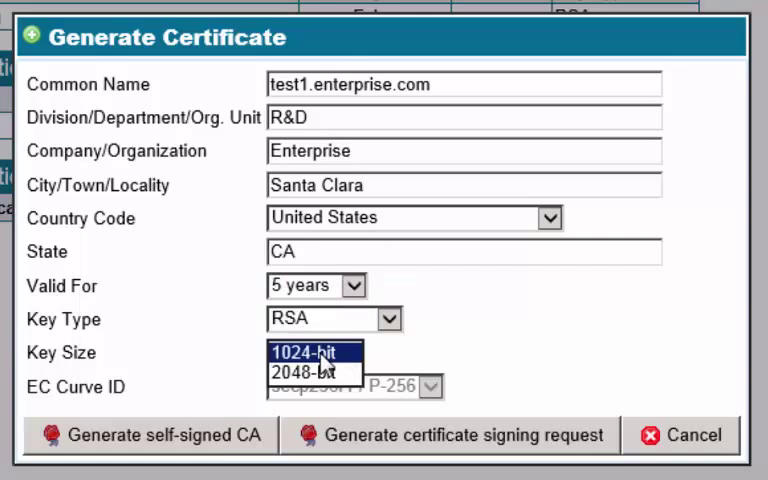
{"action": "left_click", "coordinate": [316, 352]}
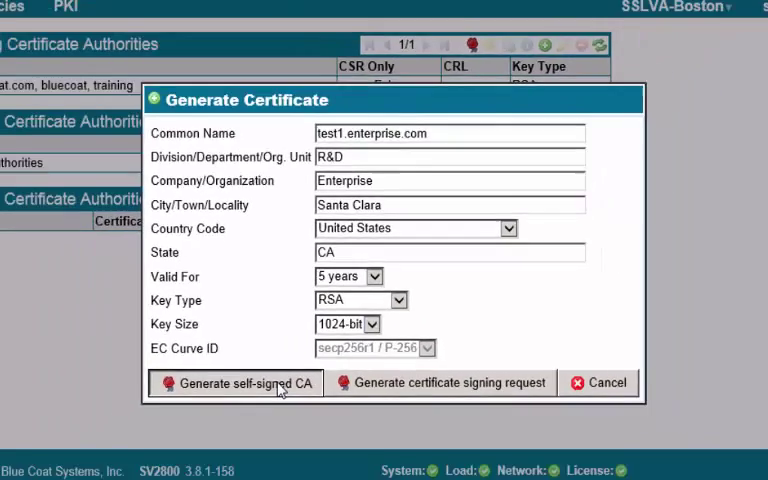
Generate the self-signed test1.enterprise.com CA, review its details, and export its certificate as a PEM file.
{"action": "left_click", "coordinate": [244, 384]}
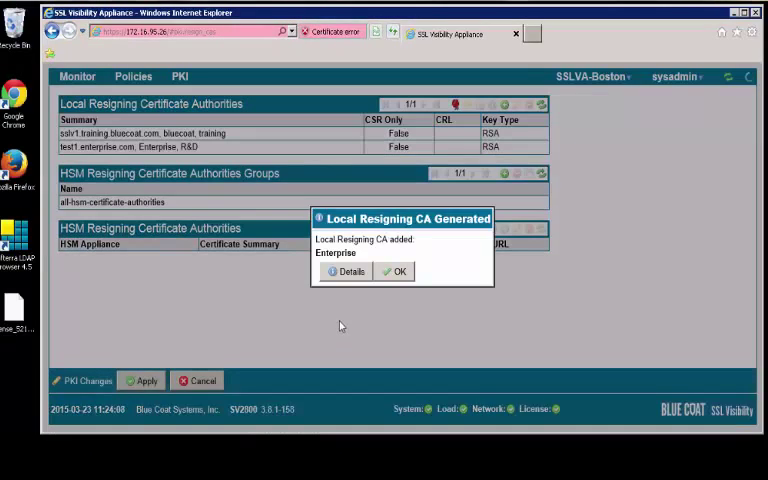
{"action": "left_click", "coordinate": [346, 272]}
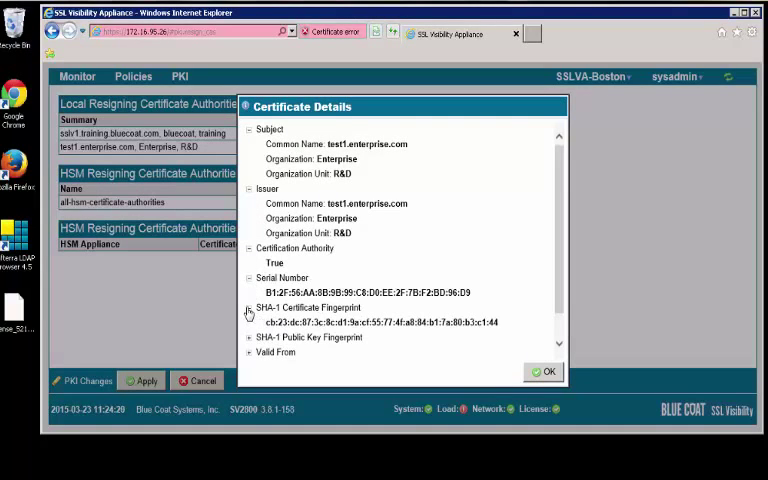
{"action": "scroll", "scroll_direction": "down", "scroll_amount": 3}
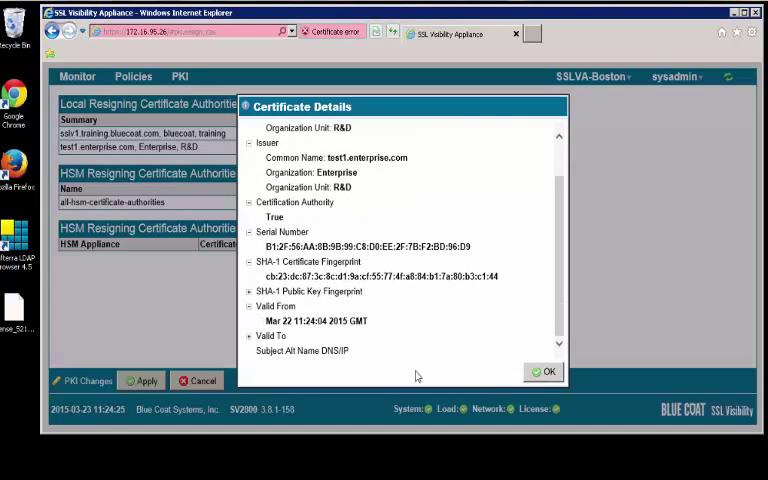
{"action": "left_click", "coordinate": [544, 372]}
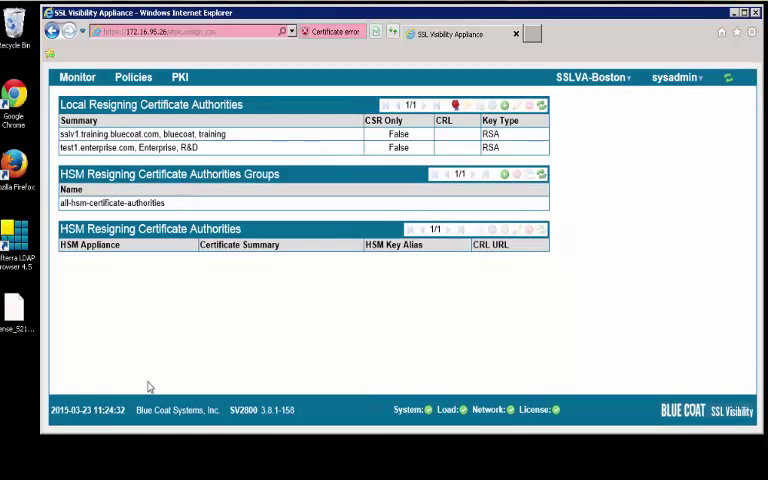
{"action": "left_click", "coordinate": [220, 148]}
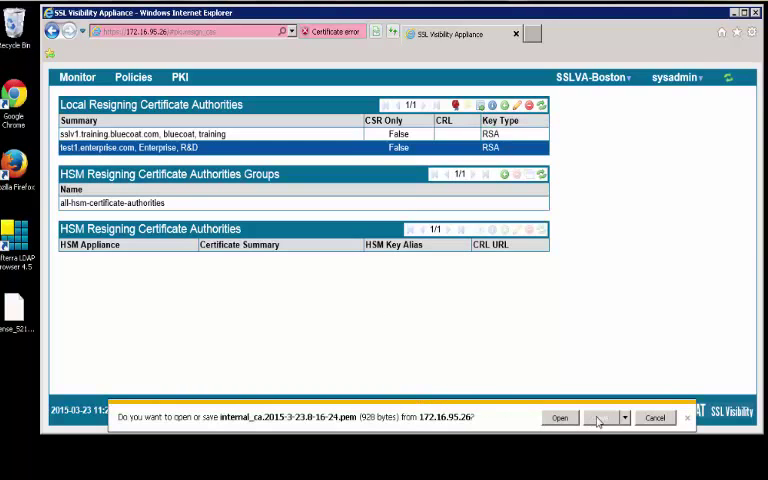
{"action": "left_click", "coordinate": [560, 416]}
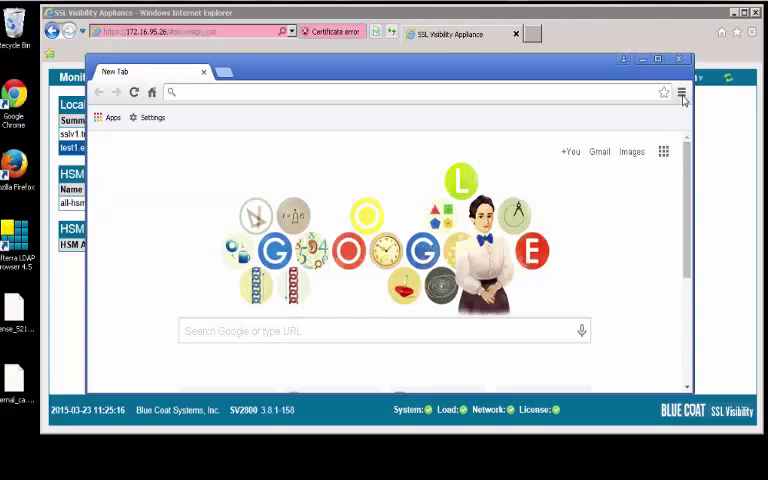
{"action": "mouse_move", "coordinate": [680, 92]}
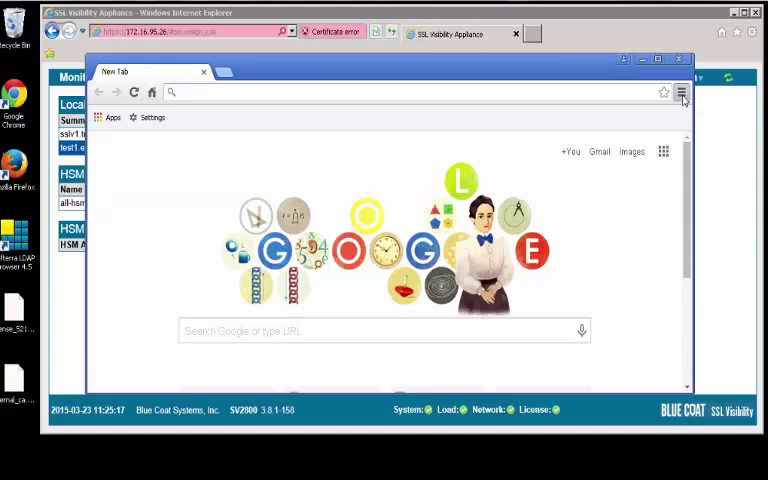
Reach Chrome's certificate manager through Settings > advanced > HTTPS/SSL Manage certificates.
{"action": "left_click", "coordinate": [680, 92]}
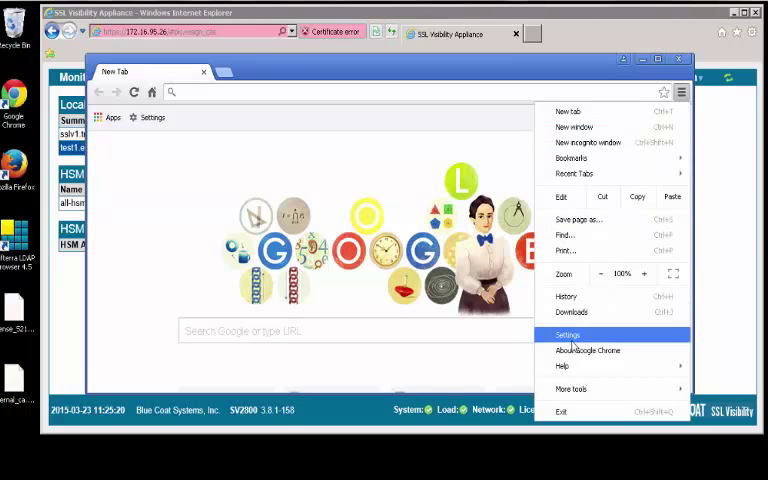
{"action": "left_click", "coordinate": [568, 336]}
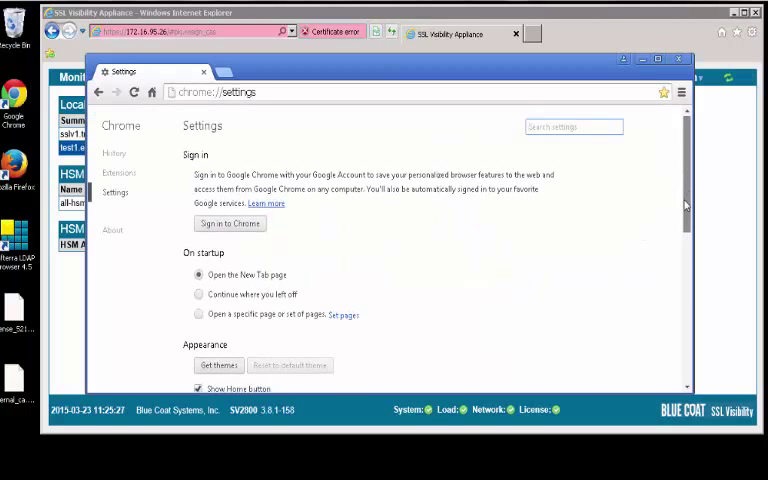
{"action": "scroll", "scroll_direction": "down", "scroll_amount": 3}
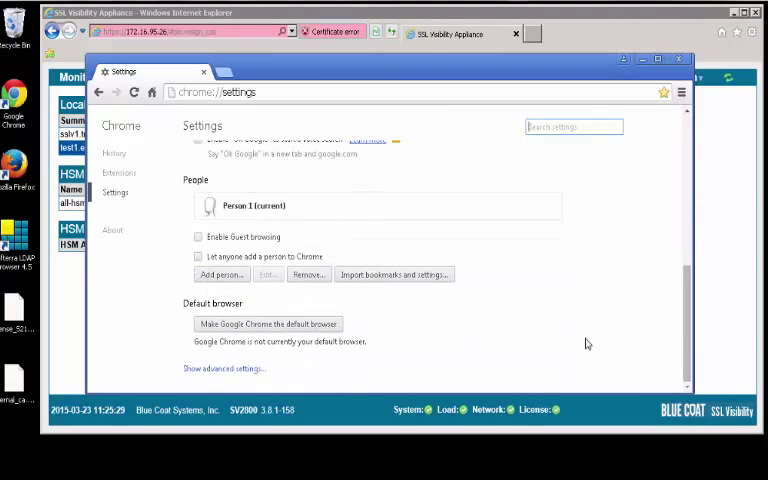
{"action": "scroll", "scroll_direction": "down", "scroll_amount": 3}
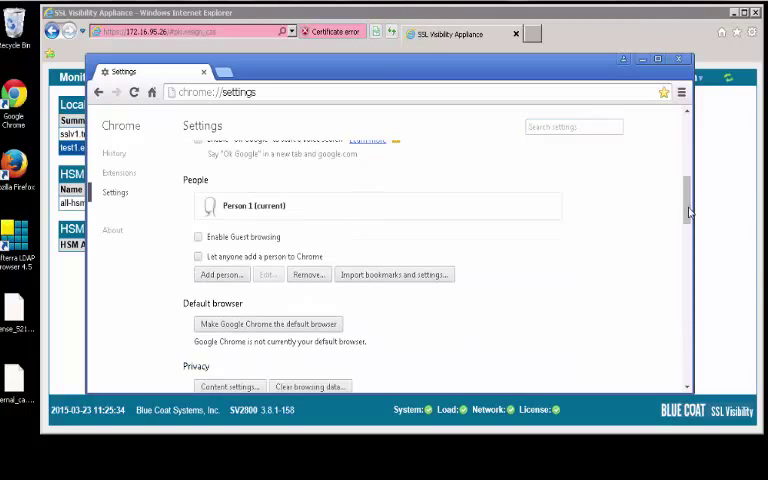
{"action": "scroll", "scroll_direction": "down", "scroll_amount": 3}
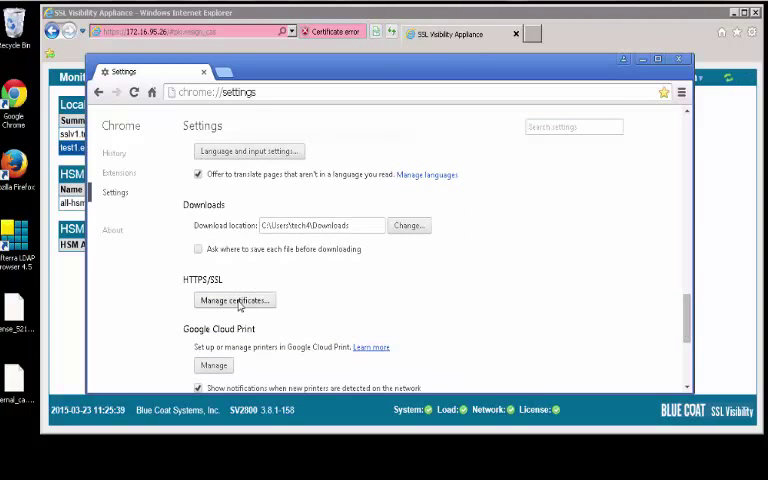
{"action": "left_click", "coordinate": [234, 300]}
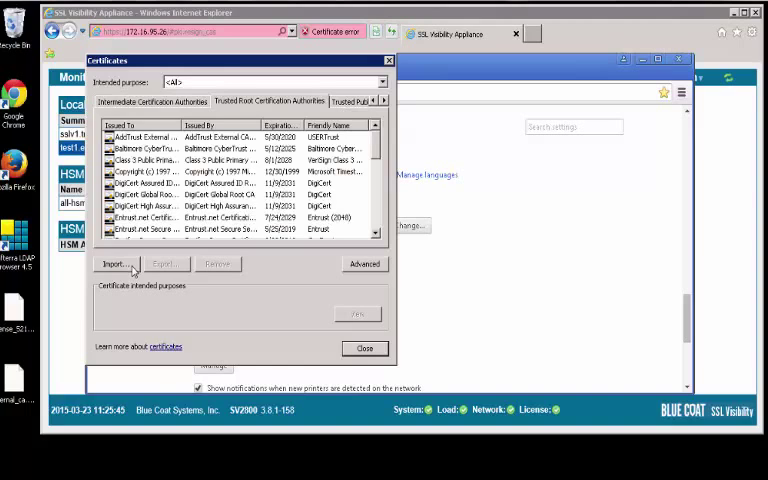
Start the Certificate Import Wizard and choose the downloaded test1.enterprise.com CA file.
{"action": "left_click", "coordinate": [116, 264]}
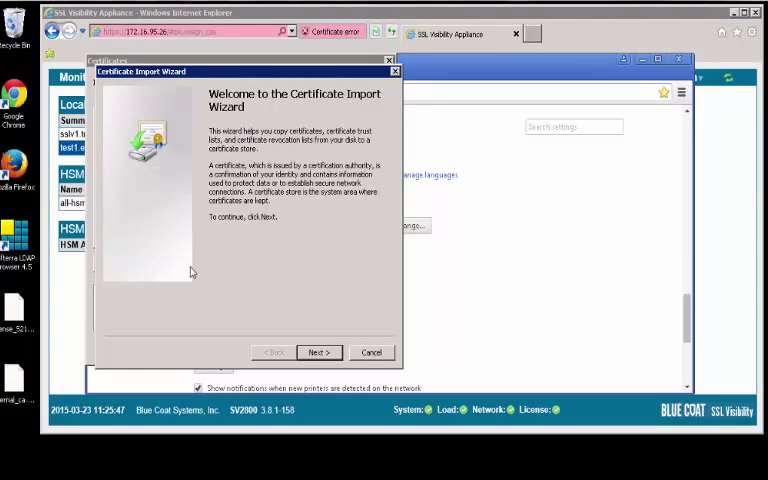
{"action": "left_click", "coordinate": [320, 352]}
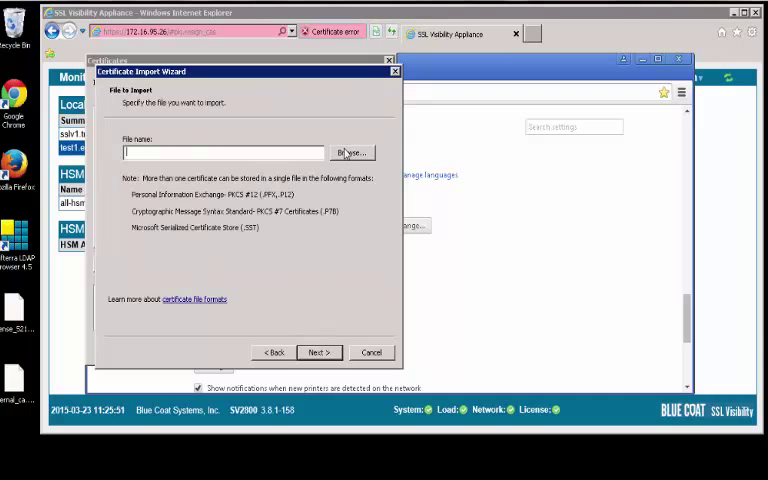
{"action": "left_click", "coordinate": [352, 152]}
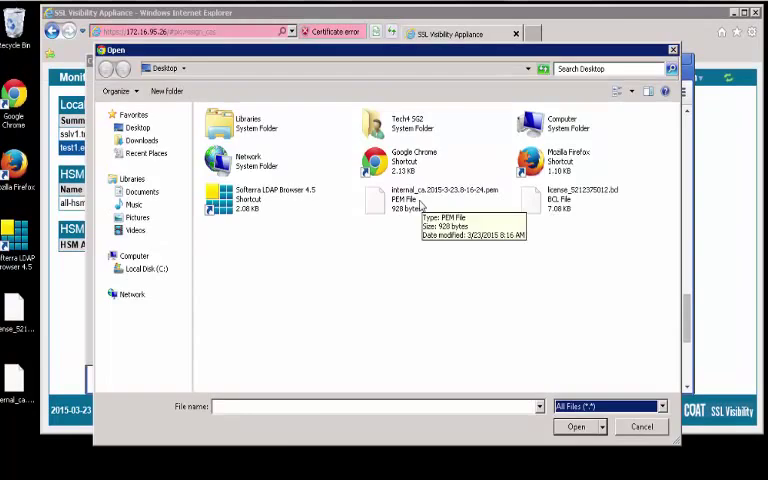
{"action": "left_click", "coordinate": [574, 428]}
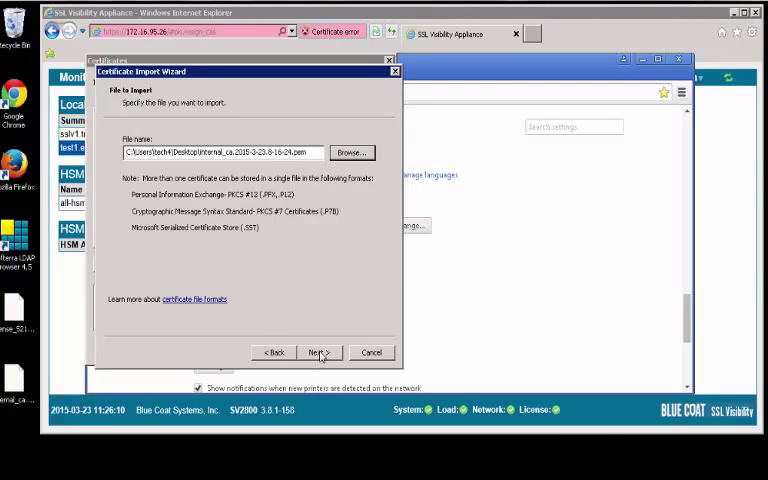
Install it into Trusted Root Certification Authorities, accept the warning, and review the certificates list.
{"action": "left_click", "coordinate": [320, 352]}
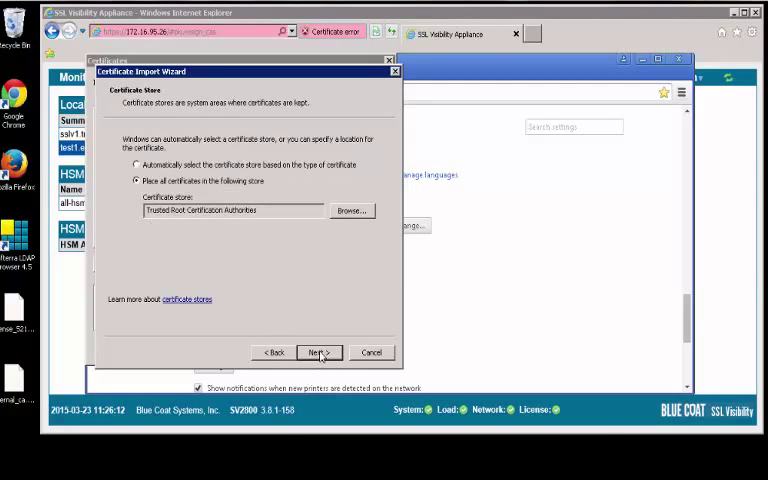
{"action": "left_click", "coordinate": [316, 352]}
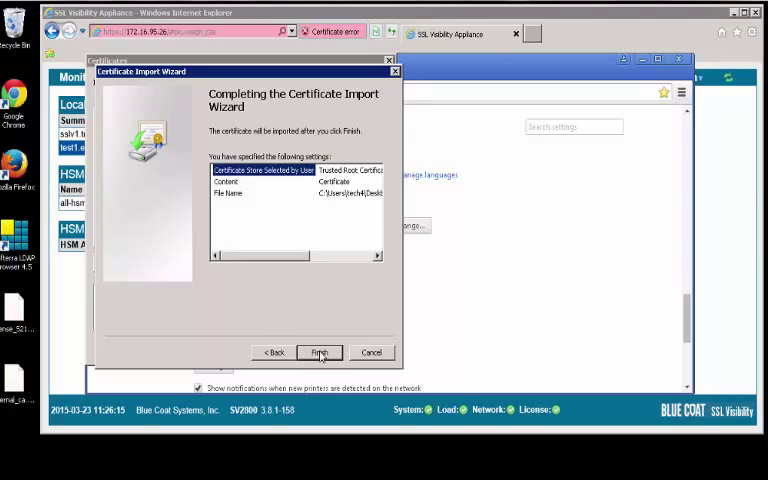
{"action": "left_click", "coordinate": [320, 352]}
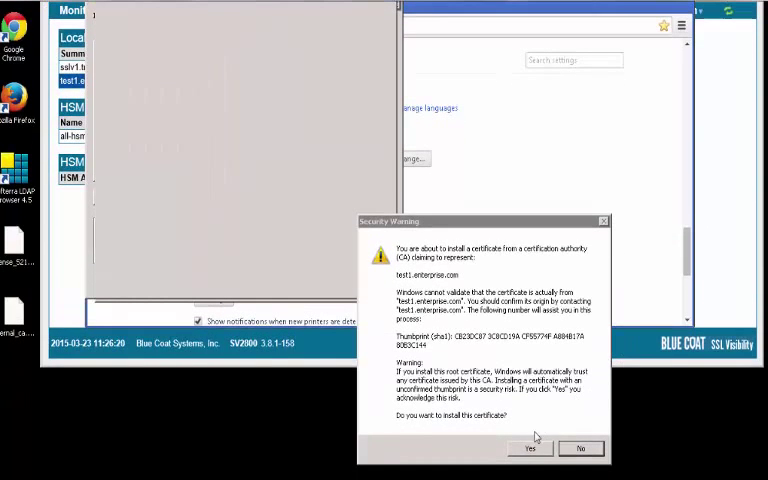
{"action": "left_click", "coordinate": [528, 448]}
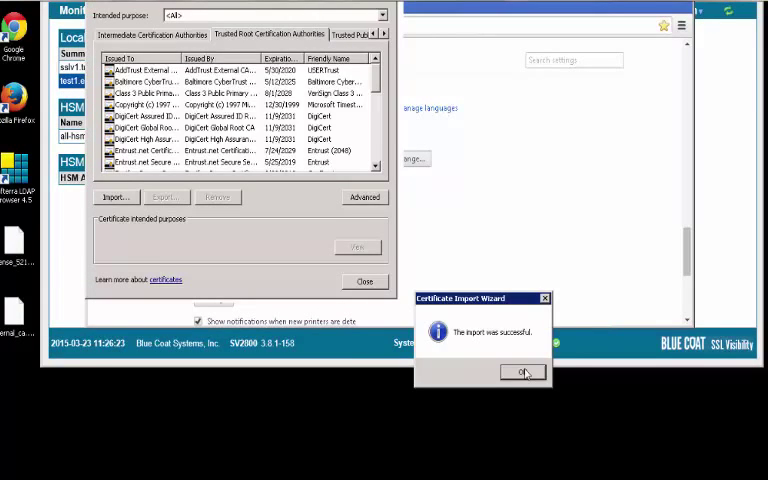
{"action": "left_click", "coordinate": [520, 372]}
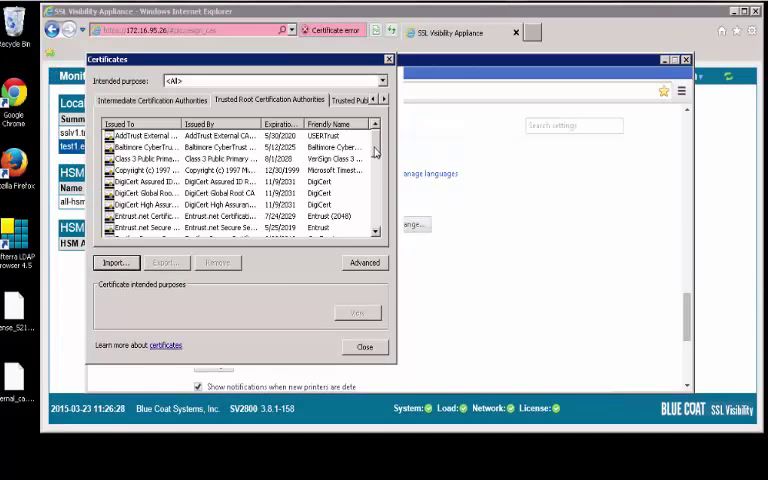
{"action": "scroll", "scroll_direction": "down", "scroll_amount": 3}
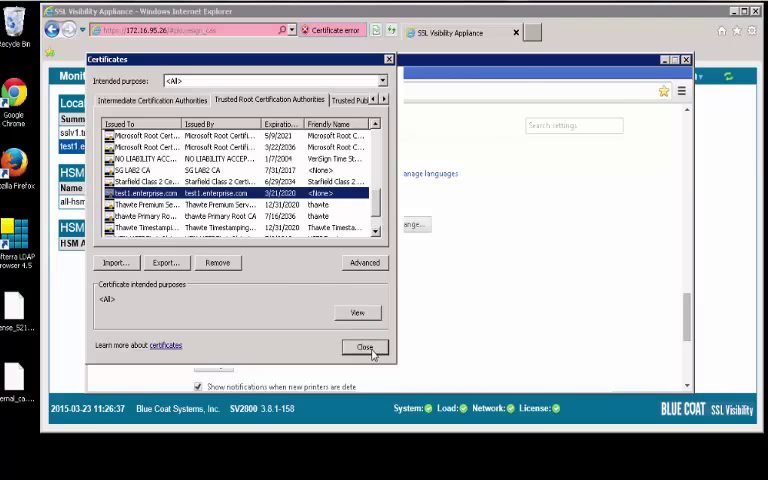
Close the Certificates dialog and return to the appliance Monitor page.
{"action": "left_click", "coordinate": [364, 348]}
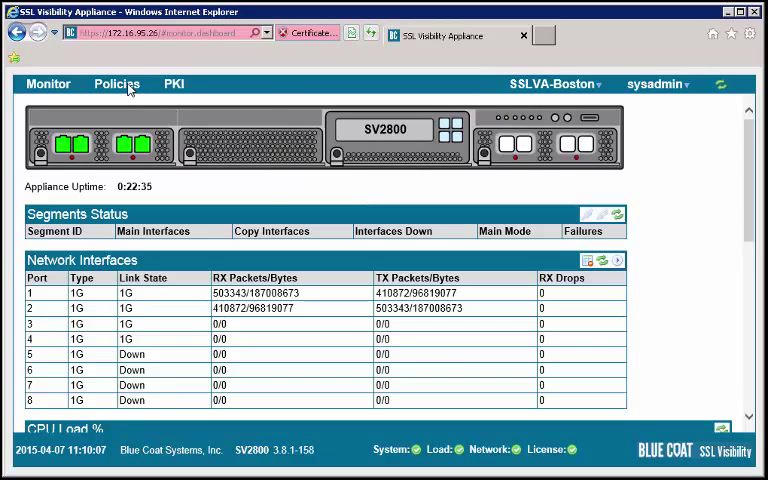
Create a new empty ruleset named Ruleset1 under Policies > Rulesets.
{"action": "left_click", "coordinate": [116, 84]}
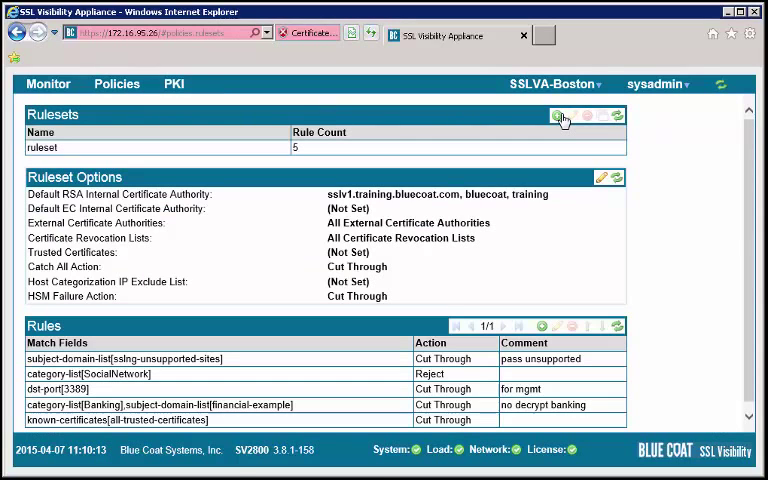
{"action": "left_click", "coordinate": [556, 116]}
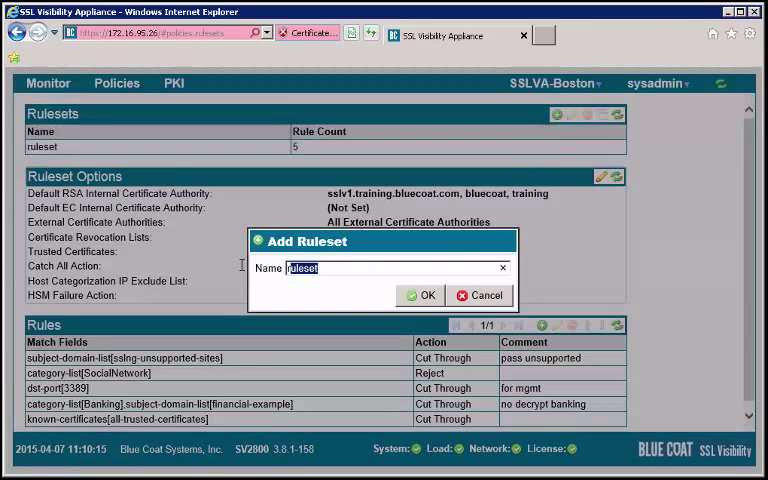
{"action": "type", "text": "R"}
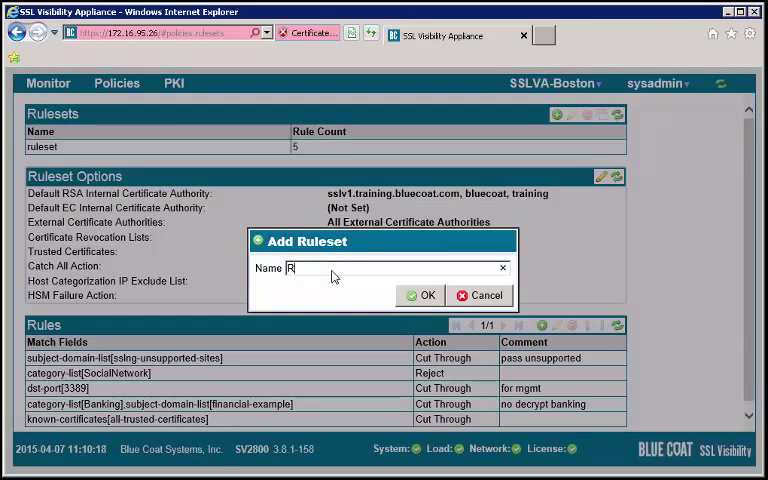
{"action": "type", "text": "uleset1"}
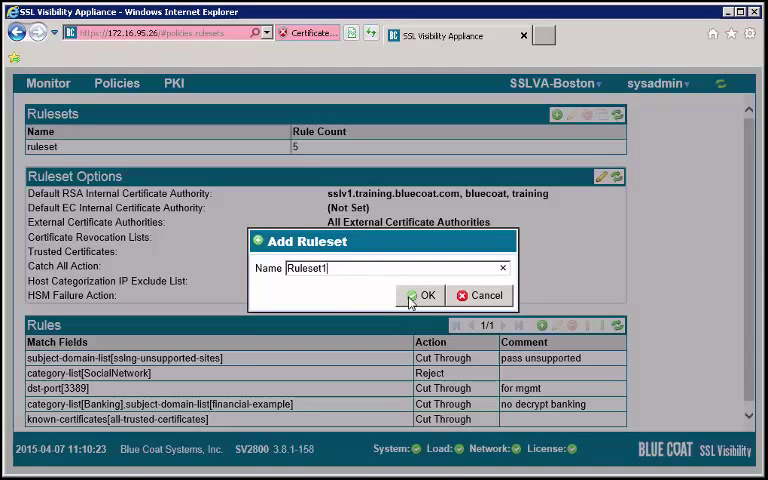
{"action": "left_click", "coordinate": [420, 296]}
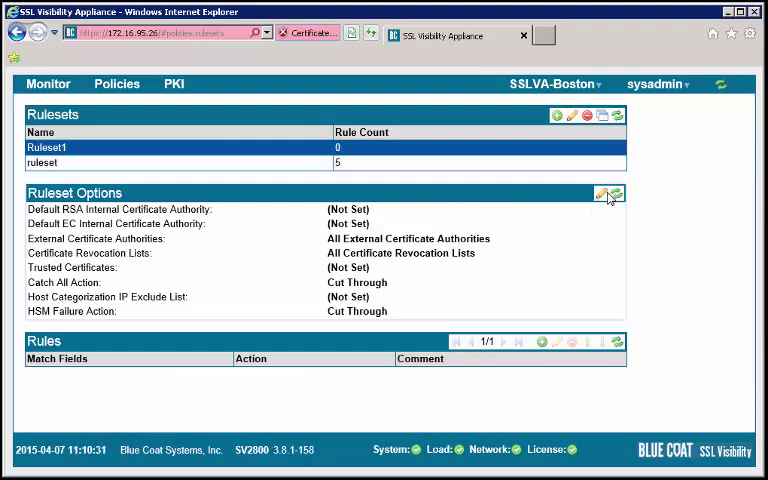
Set test1.enterprise.com as the RSA resigning CA in Ruleset1's options.
{"action": "left_click", "coordinate": [608, 194]}
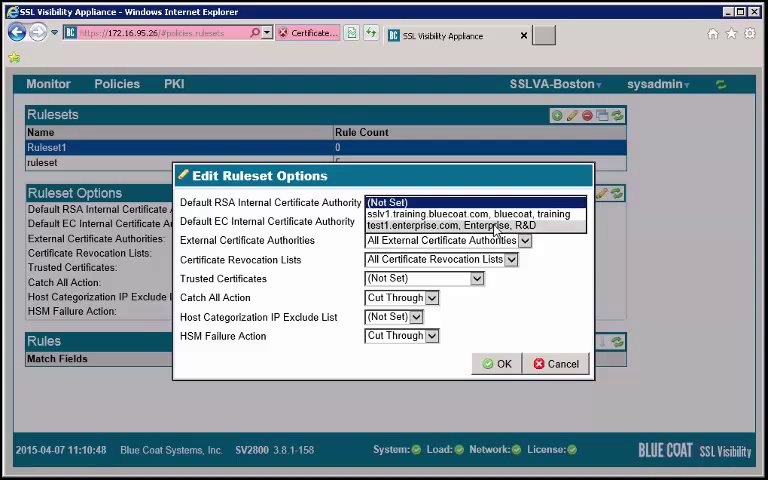
{"action": "left_click", "coordinate": [466, 224]}
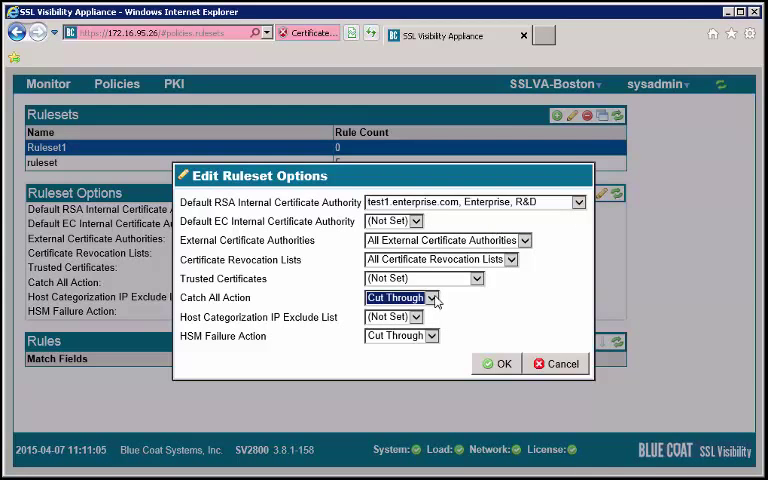
{"action": "left_click", "coordinate": [496, 364]}
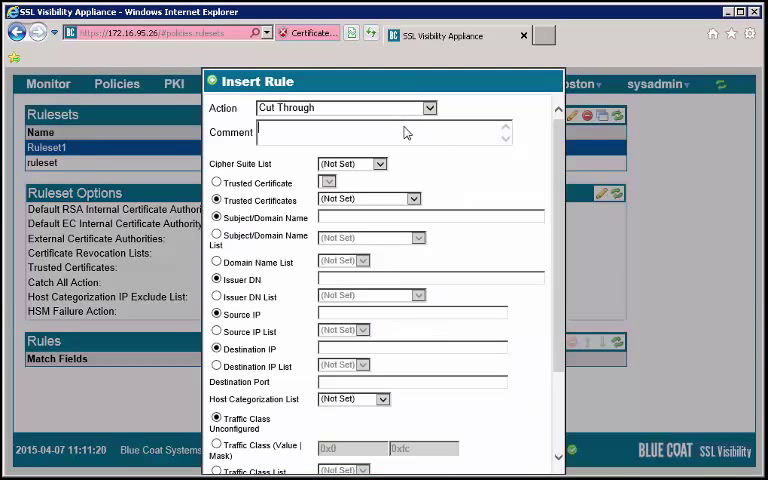
Insert a Cut Through rule for All Trusted Certificates with domain list ssling-unsupported-sites.
{"action": "type", "text": "cut"}
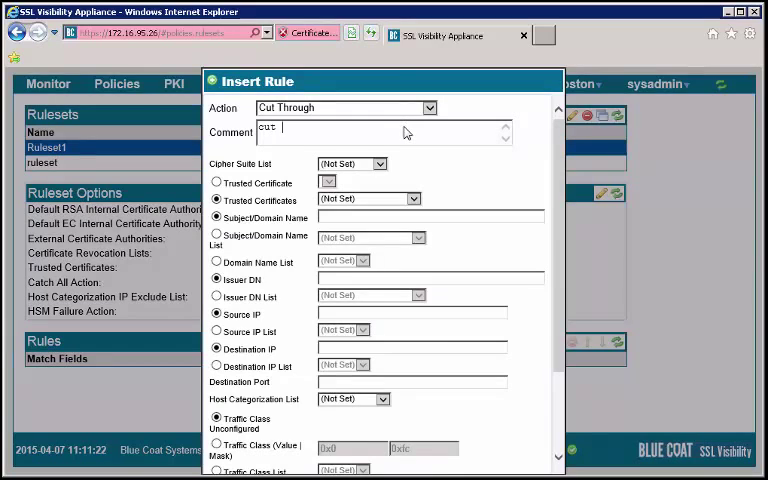
{"action": "type", "text": "through"}
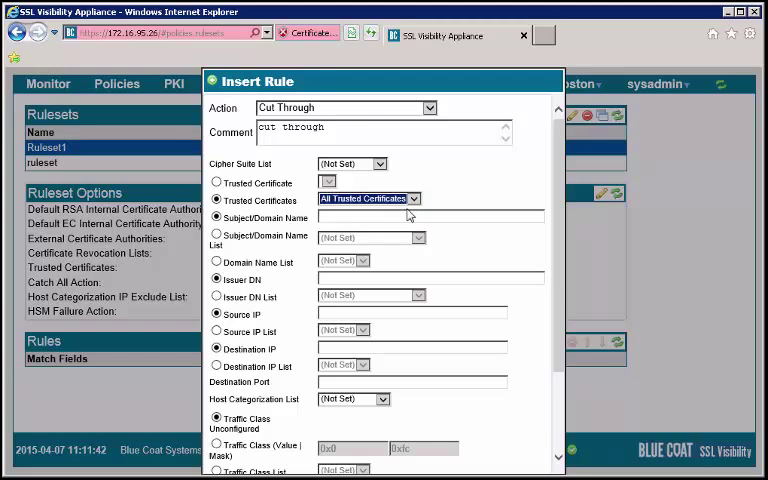
{"action": "mouse_move", "coordinate": [284, 250]}
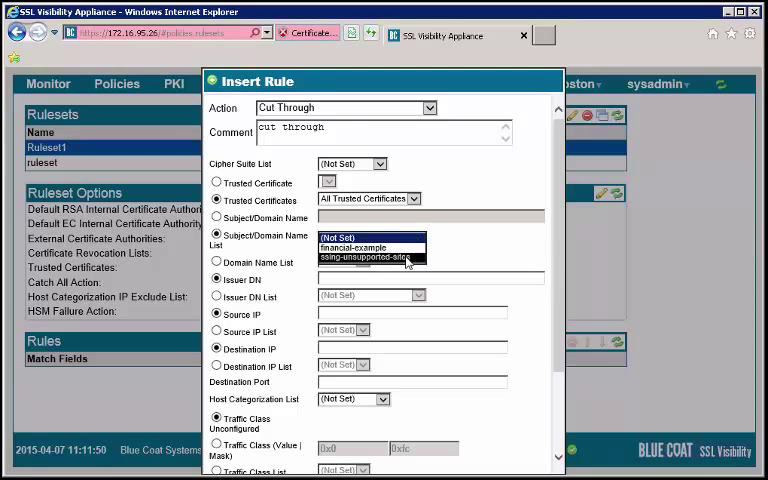
{"action": "left_click", "coordinate": [372, 256]}
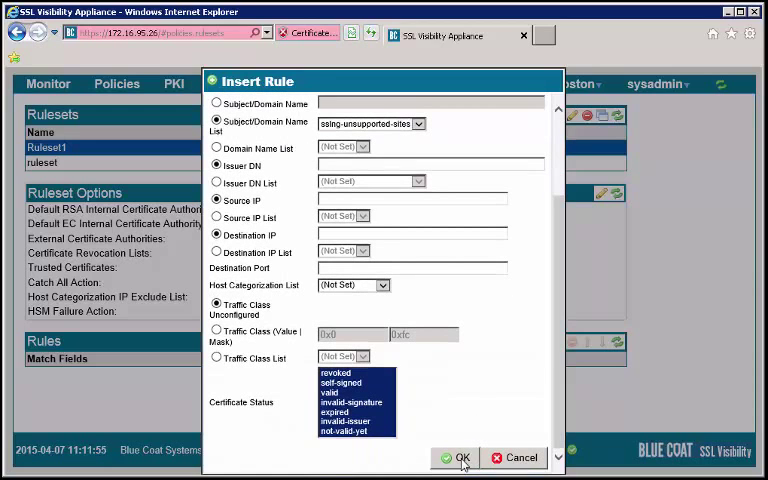
{"action": "left_click", "coordinate": [460, 456]}
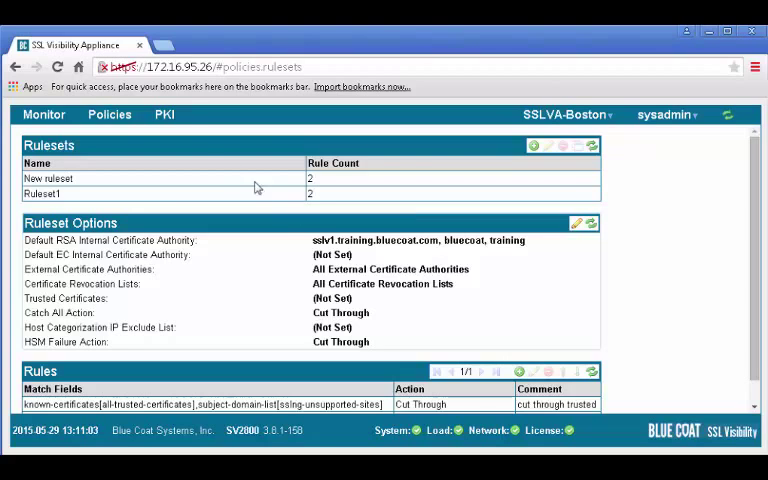
Begin a new segment under Policies > Segments with Passive Inline as its main mode.
{"action": "left_click", "coordinate": [108, 114]}
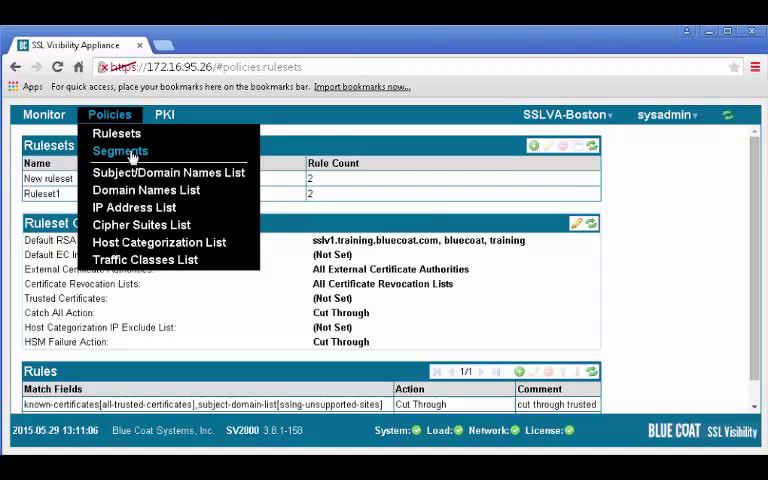
{"action": "left_click", "coordinate": [120, 150]}
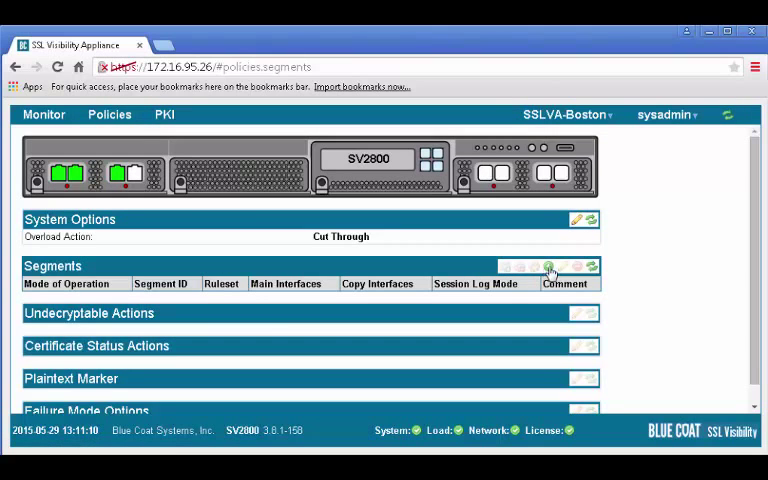
{"action": "left_click", "coordinate": [548, 266]}
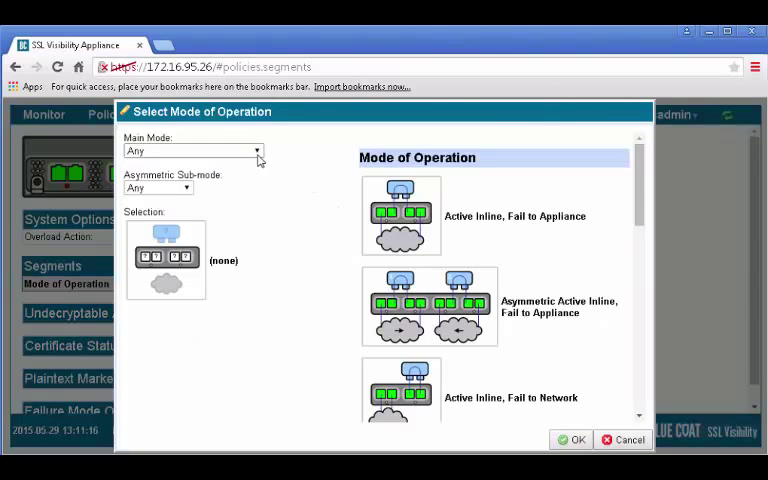
{"action": "left_click", "coordinate": [192, 150]}
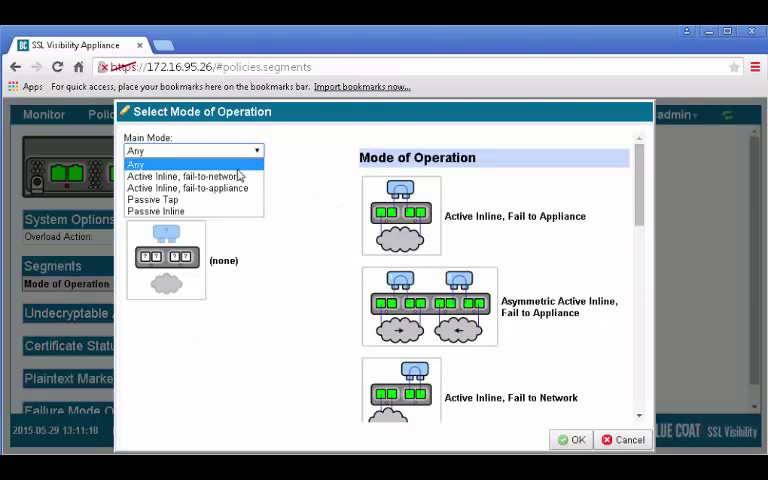
{"action": "left_click", "coordinate": [156, 212]}
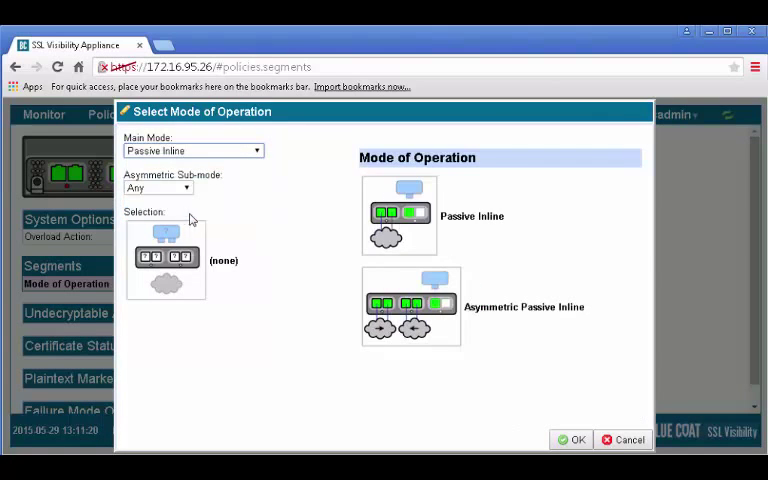
{"action": "left_click", "coordinate": [400, 216]}
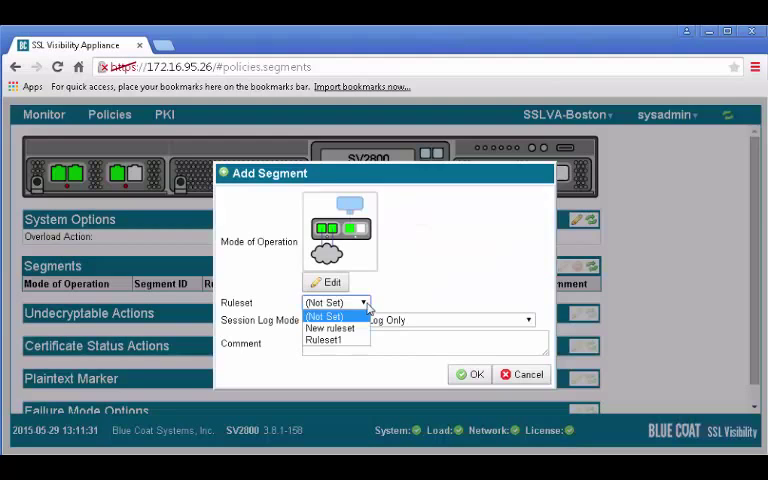
Finish the segment with Ruleset1, local-only session logging and comment 'Passive inline', then select it.
{"action": "left_click", "coordinate": [324, 340]}
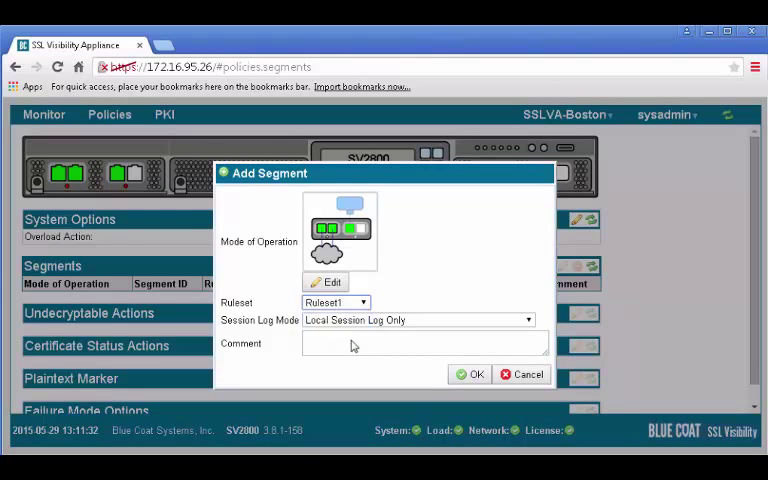
{"action": "left_click", "coordinate": [420, 320]}
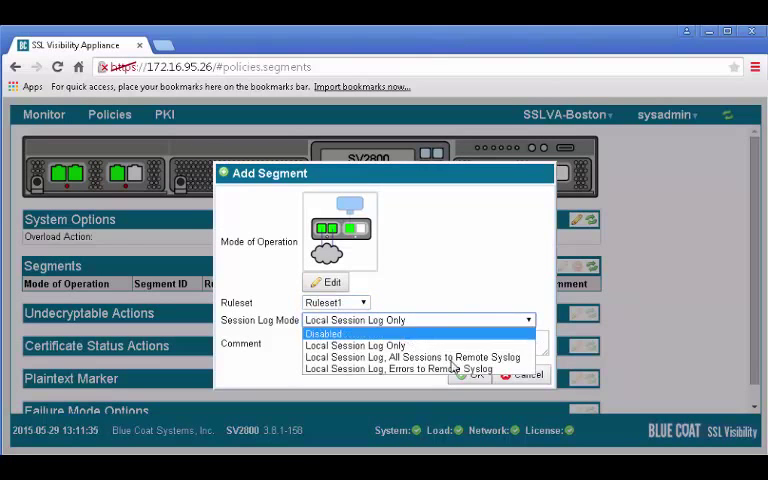
{"action": "left_click", "coordinate": [354, 344]}
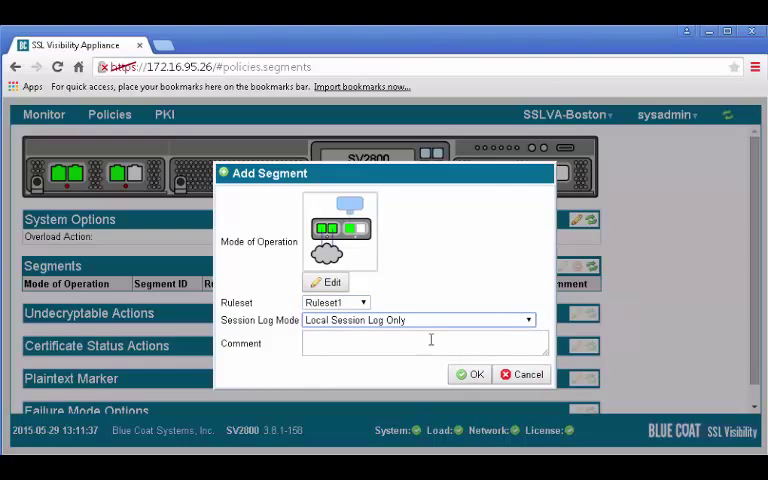
{"action": "type", "text": "Passive"}
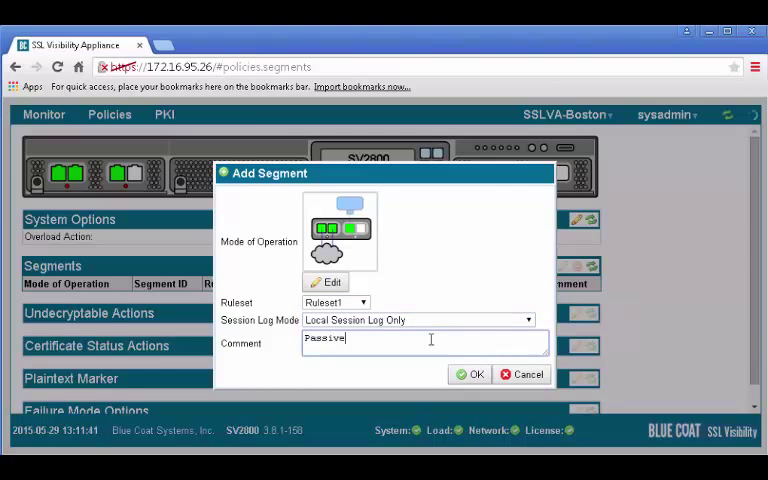
{"action": "type", "text": "inline"}
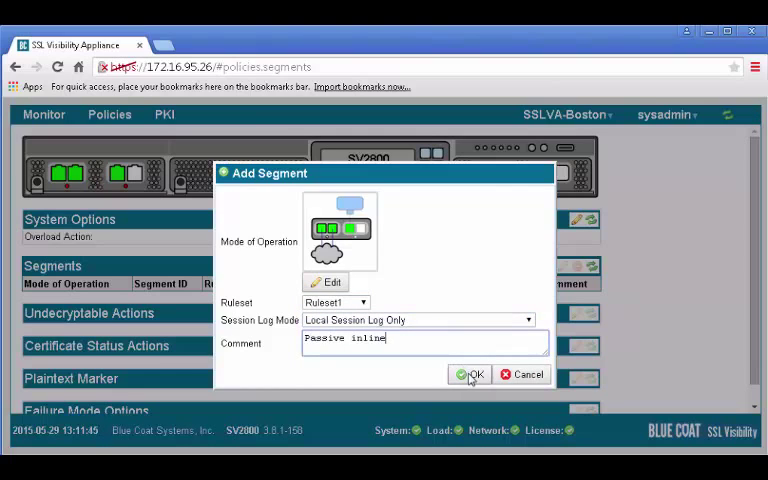
{"action": "left_click", "coordinate": [470, 374]}
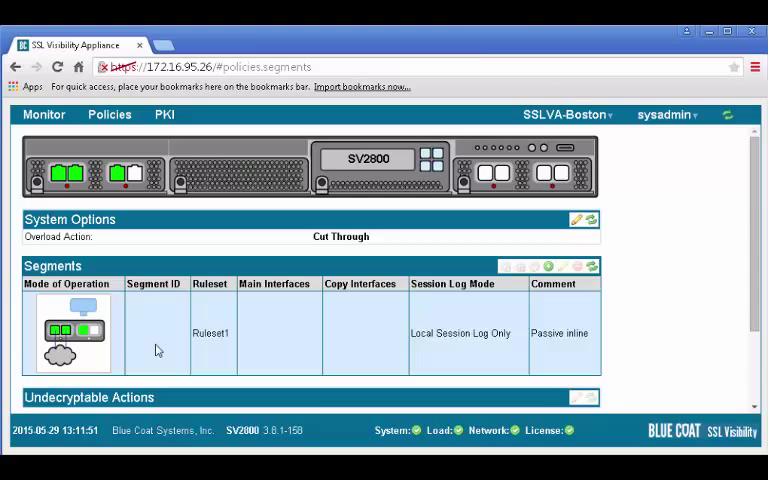
{"action": "left_click", "coordinate": [156, 332]}
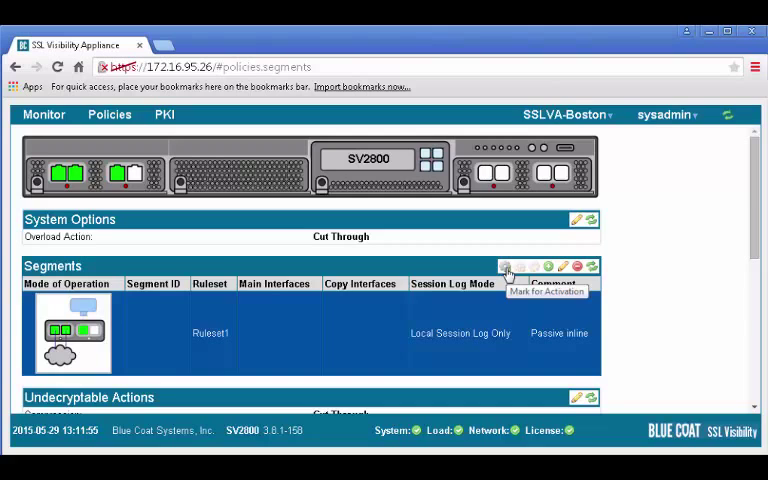
Activate segment A on main interfaces 1-2 with interface 3 receiving packet copies.
{"action": "left_click", "coordinate": [504, 266]}
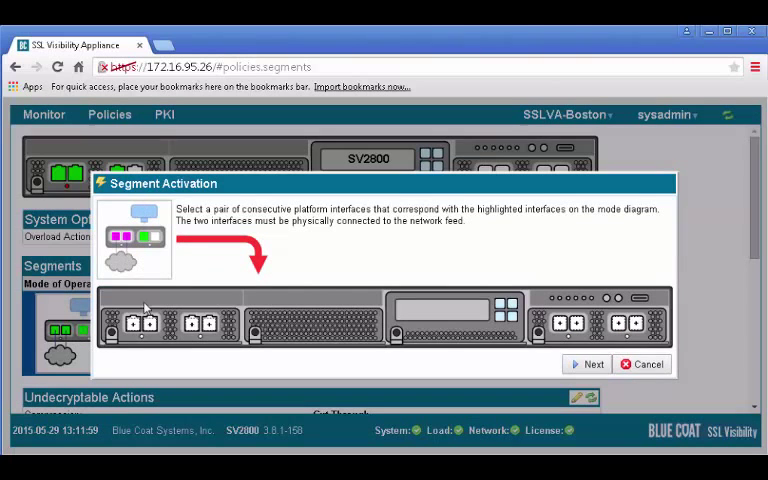
{"action": "left_click", "coordinate": [132, 324]}
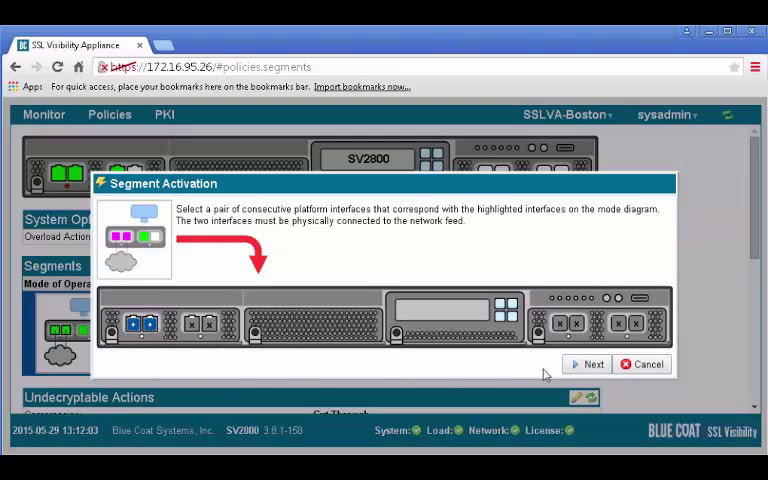
{"action": "left_click", "coordinate": [588, 364]}
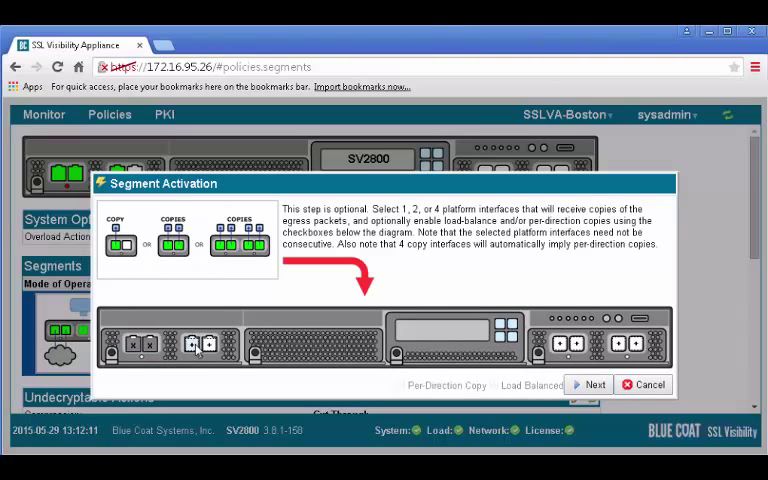
{"action": "left_click", "coordinate": [196, 344]}
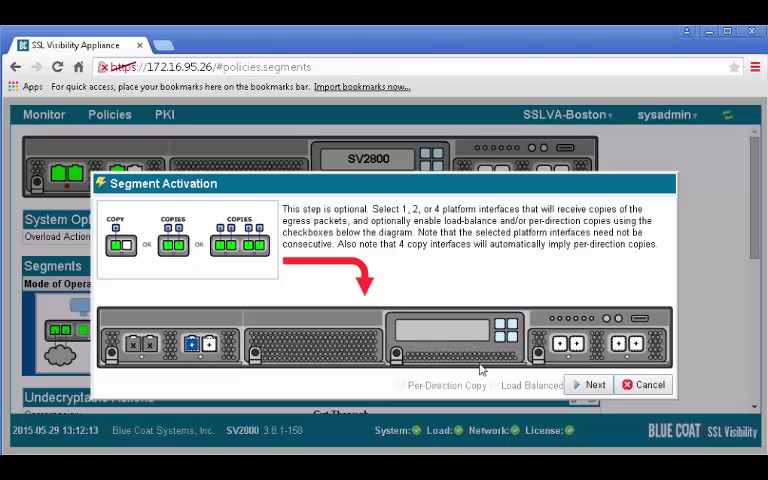
{"action": "left_click", "coordinate": [592, 384]}
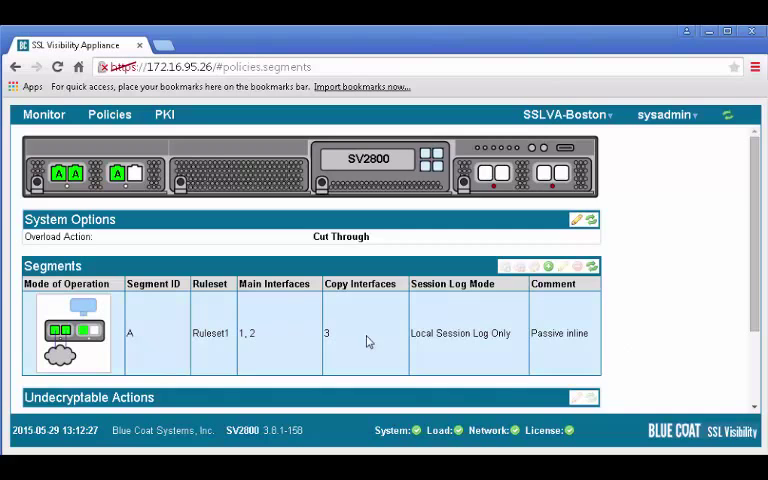
{"action": "left_click", "coordinate": [164, 28]}
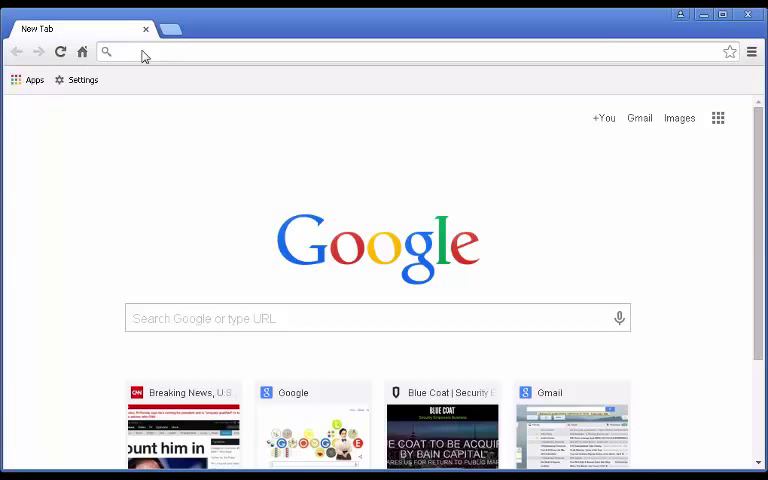
Browse to cnn.com, then submit a Gmail sign-in with the password as test traffic.
{"action": "type", "text": "cnn.com"}
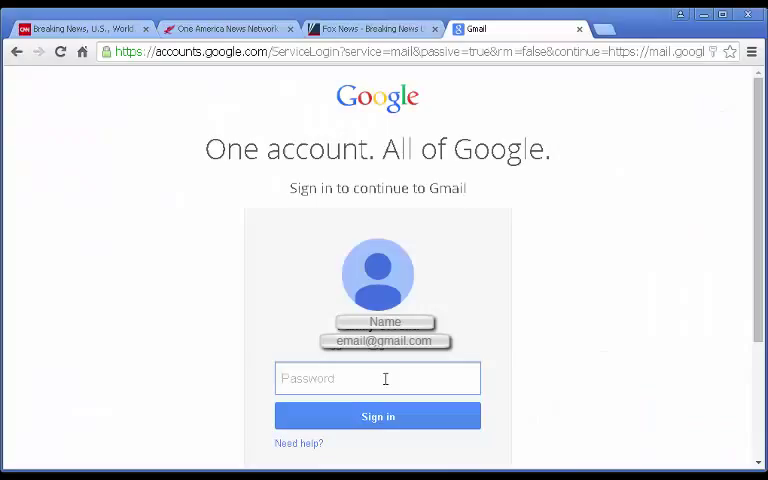
{"action": "type", "text": "password"}
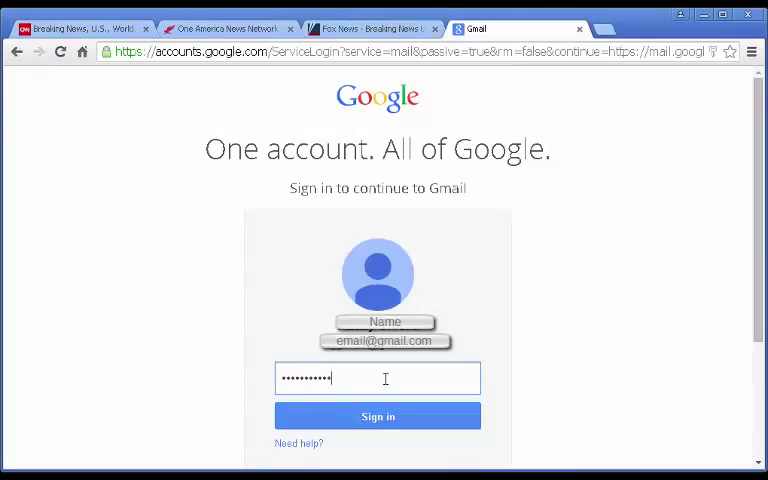
{"action": "left_click", "coordinate": [376, 416]}
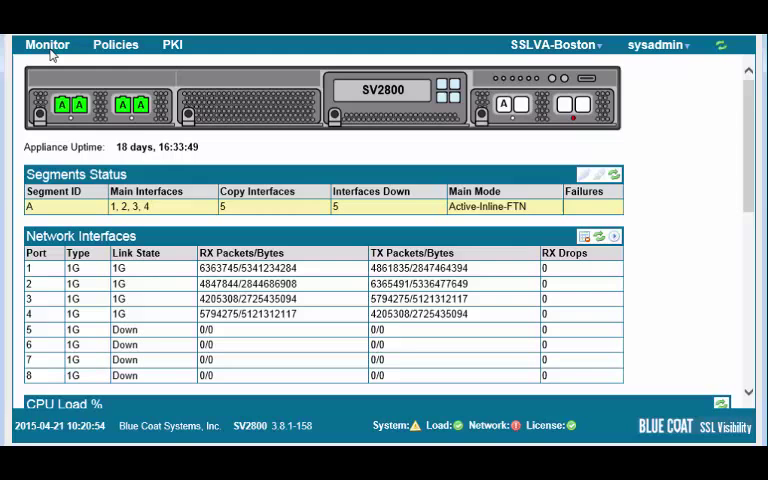
Show the SSL Session Log under Monitor and refresh its entries.
{"action": "left_click", "coordinate": [48, 44]}
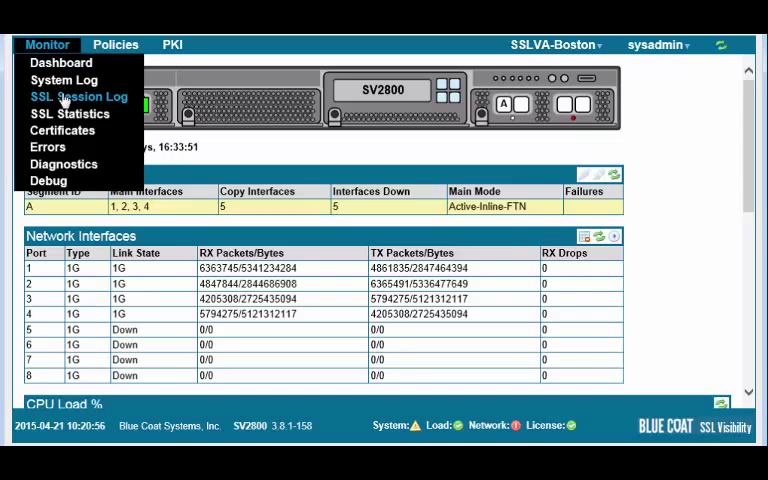
{"action": "left_click", "coordinate": [80, 96]}
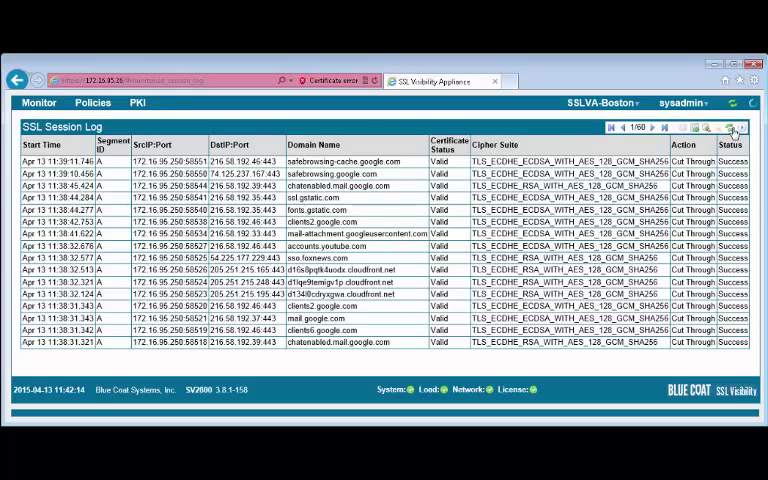
{"action": "left_click", "coordinate": [92, 84]}
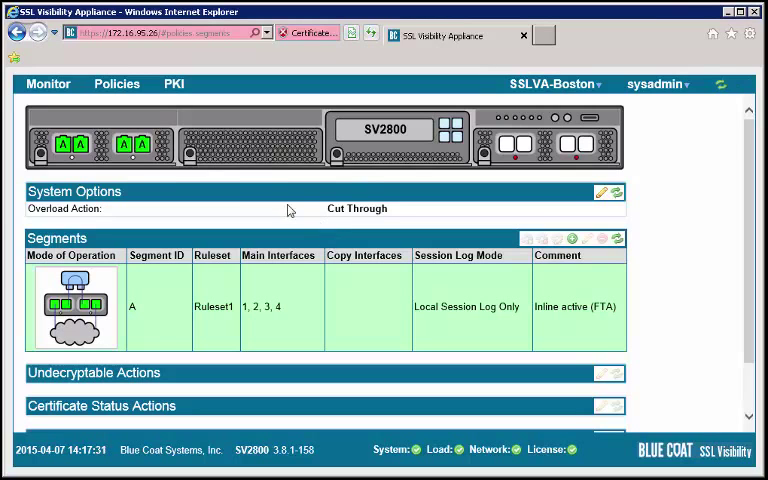
Add a rule to Ruleset1 with action Decrypt (Resign Certificate) for source IP 172.16.95.250.
{"action": "left_click", "coordinate": [116, 84]}
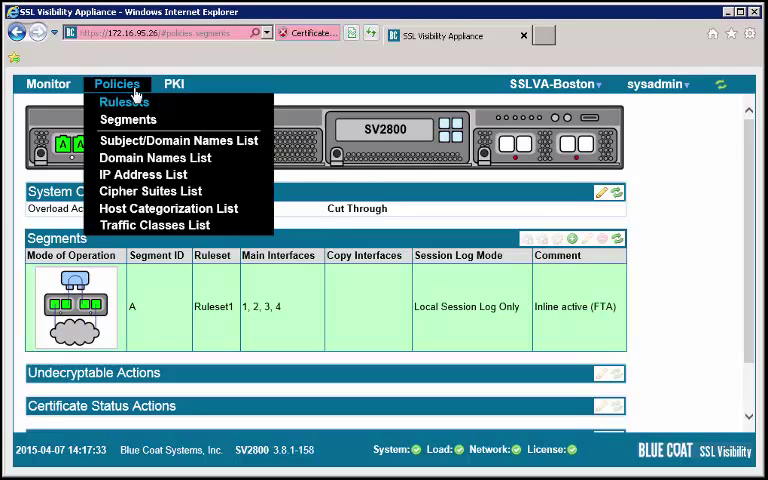
{"action": "left_click", "coordinate": [124, 100]}
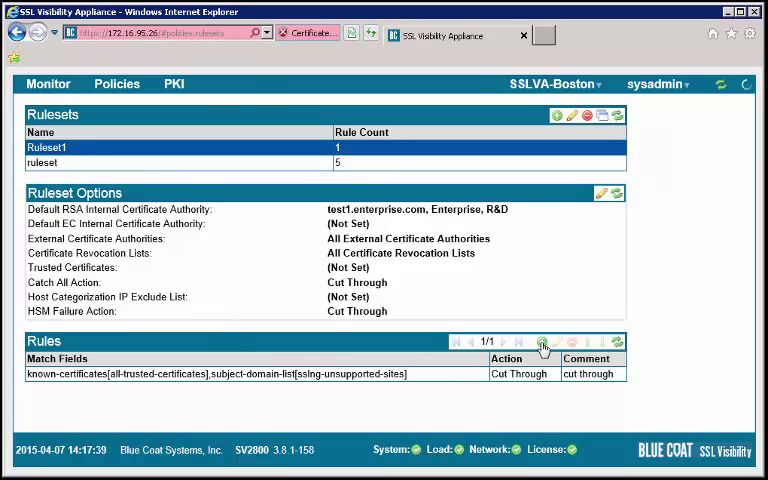
{"action": "left_click", "coordinate": [542, 342]}
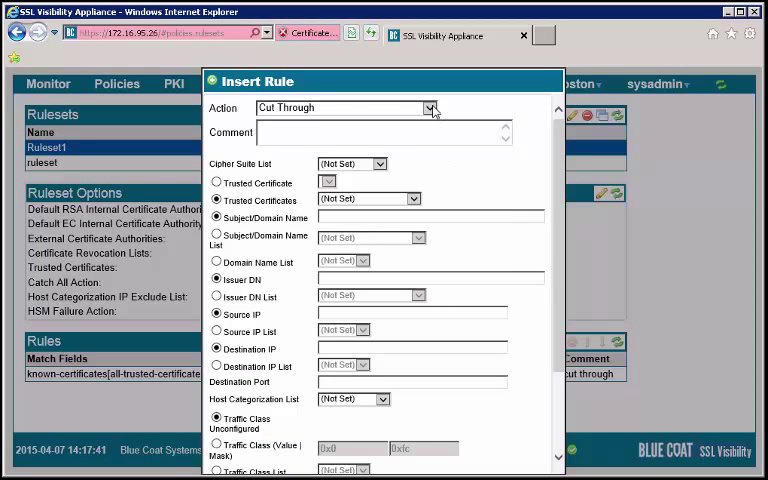
{"action": "left_click", "coordinate": [430, 108]}
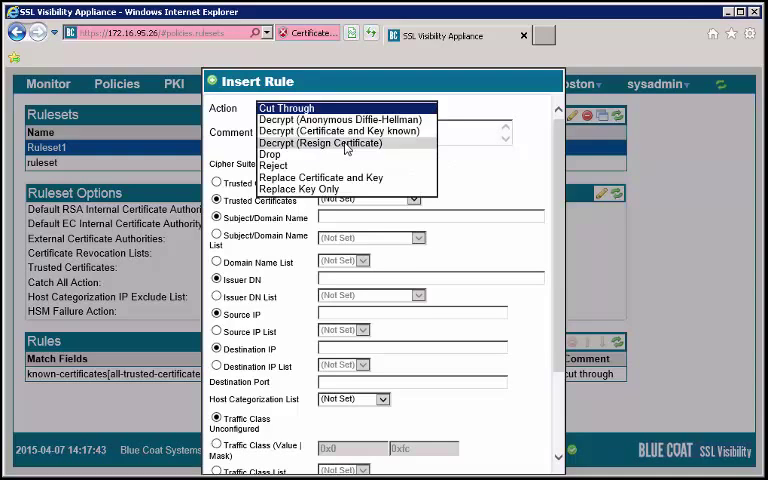
{"action": "left_click", "coordinate": [320, 144]}
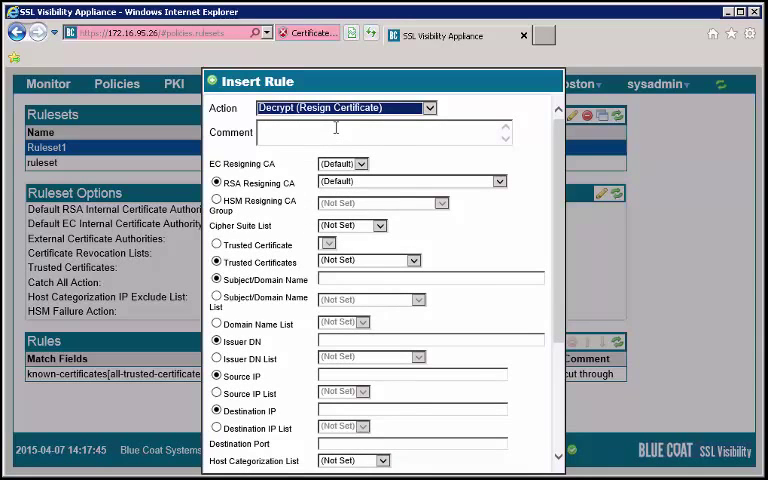
{"action": "type", "text": "Decr"}
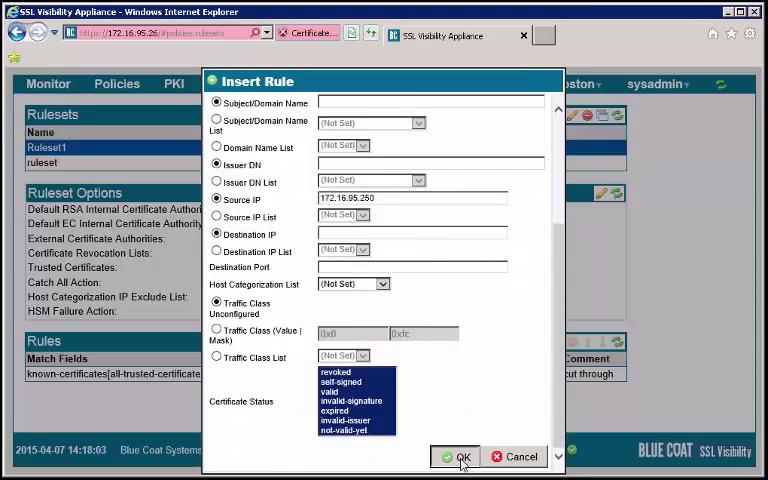
Save the new decrypt rule and apply the policy changes.
{"action": "left_click", "coordinate": [460, 456]}
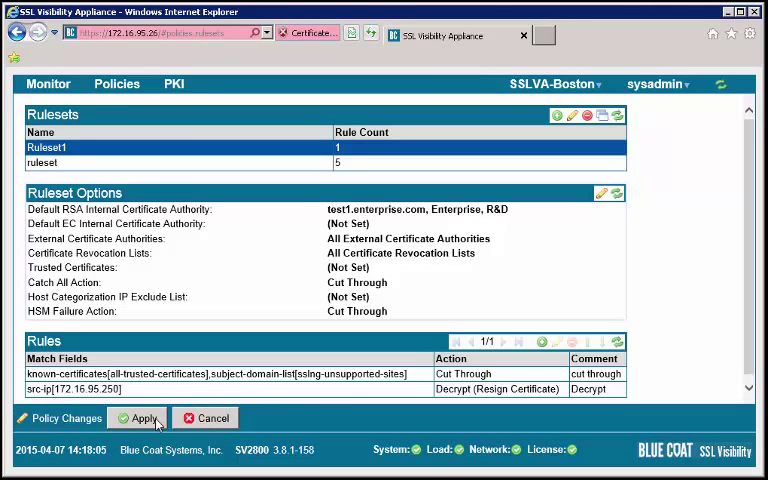
{"action": "left_click", "coordinate": [144, 416]}
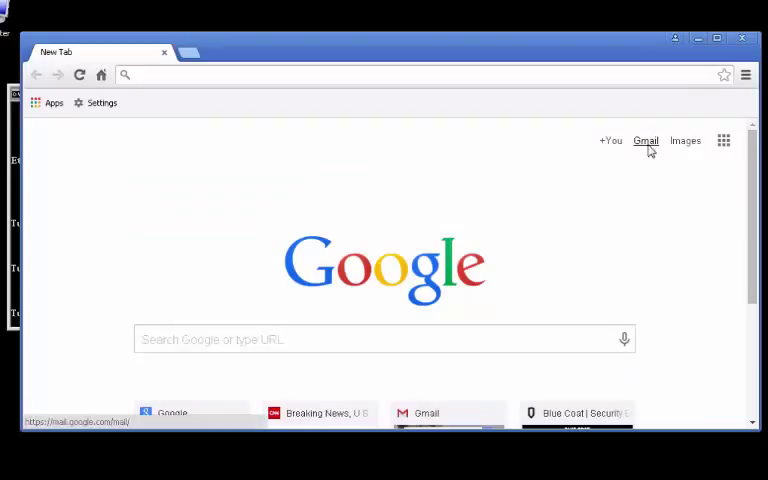
Submit another Gmail sign-in to generate traffic for the decrypt rule.
{"action": "left_click", "coordinate": [644, 140]}
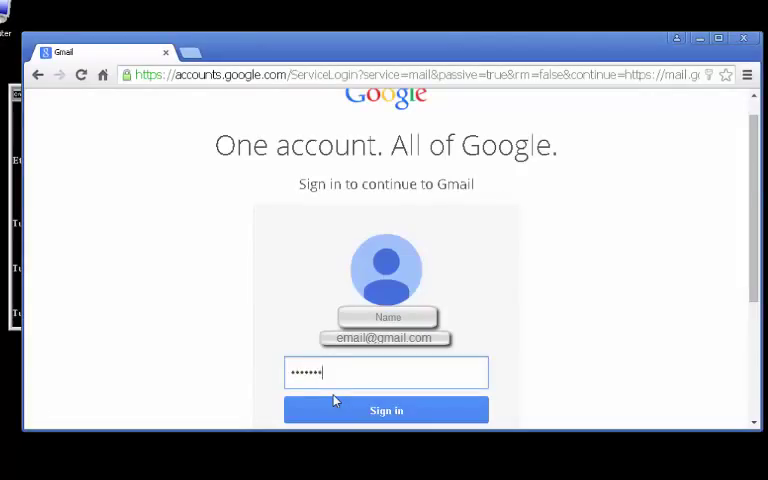
{"action": "left_click", "coordinate": [386, 410]}
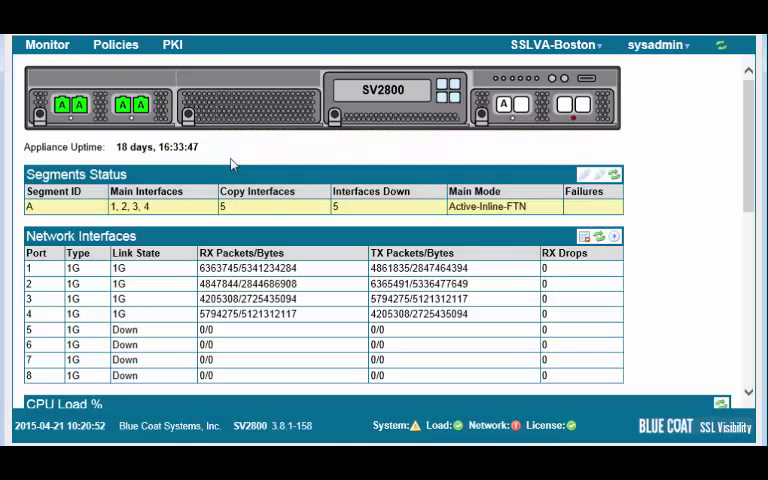
{"action": "mouse_move", "coordinate": [52, 56]}
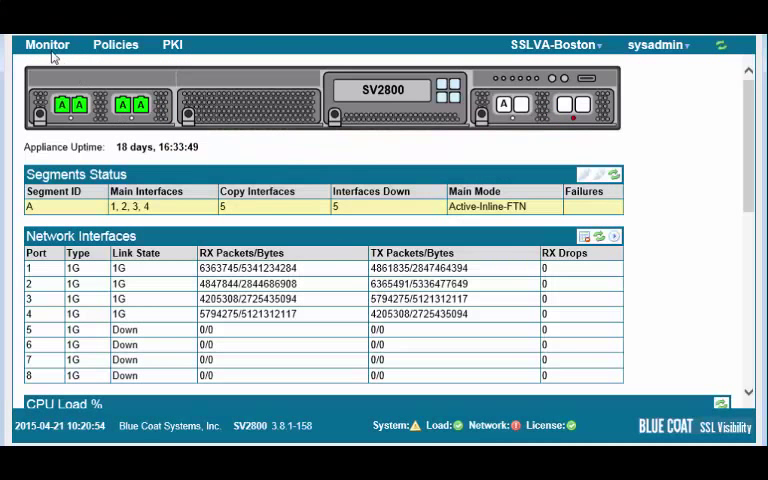
Show the SSL Session Log listing the latest Google and Gmail connections.
{"action": "left_click", "coordinate": [48, 44]}
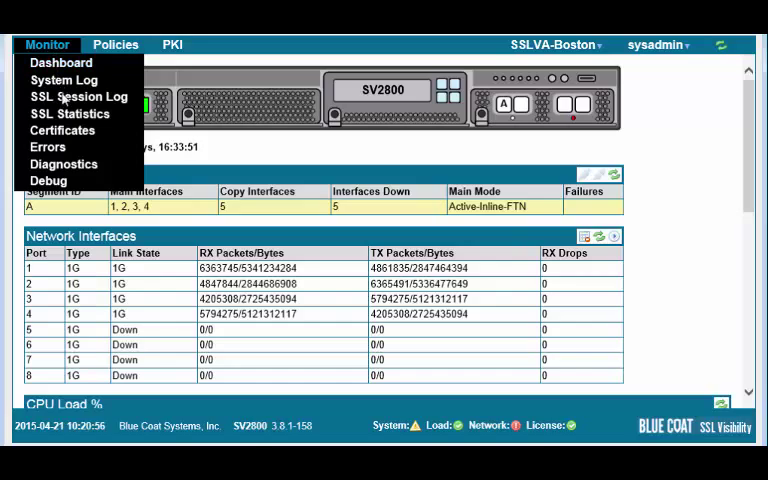
{"action": "left_click", "coordinate": [78, 96]}
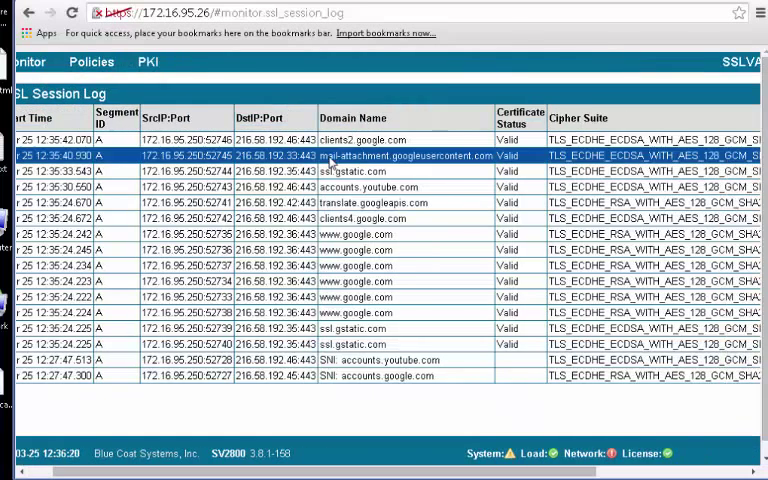